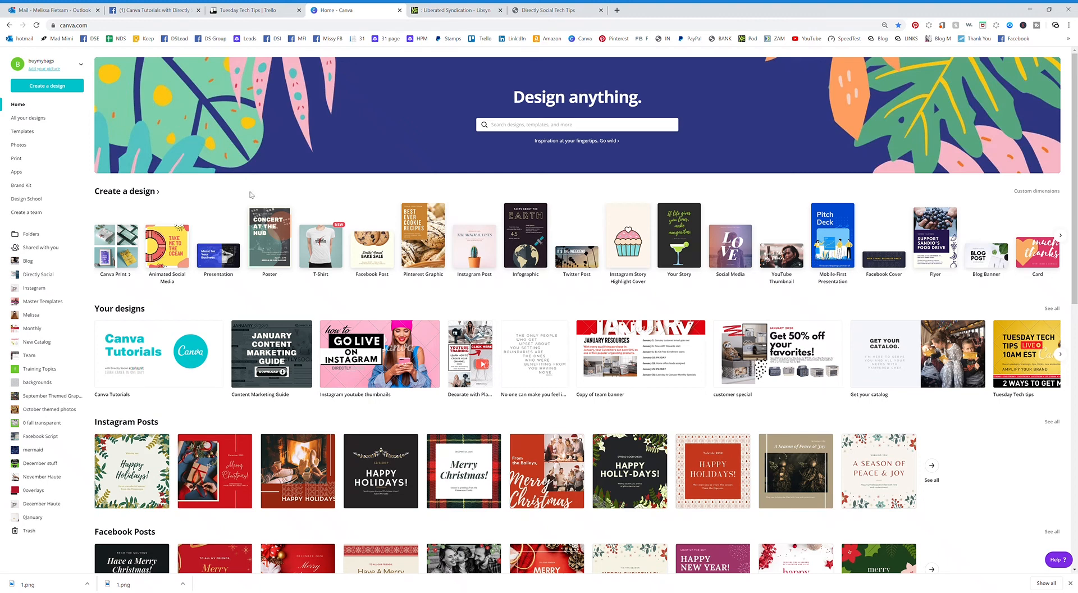
{"action": "mouse_move", "coordinate": [222, 83]}
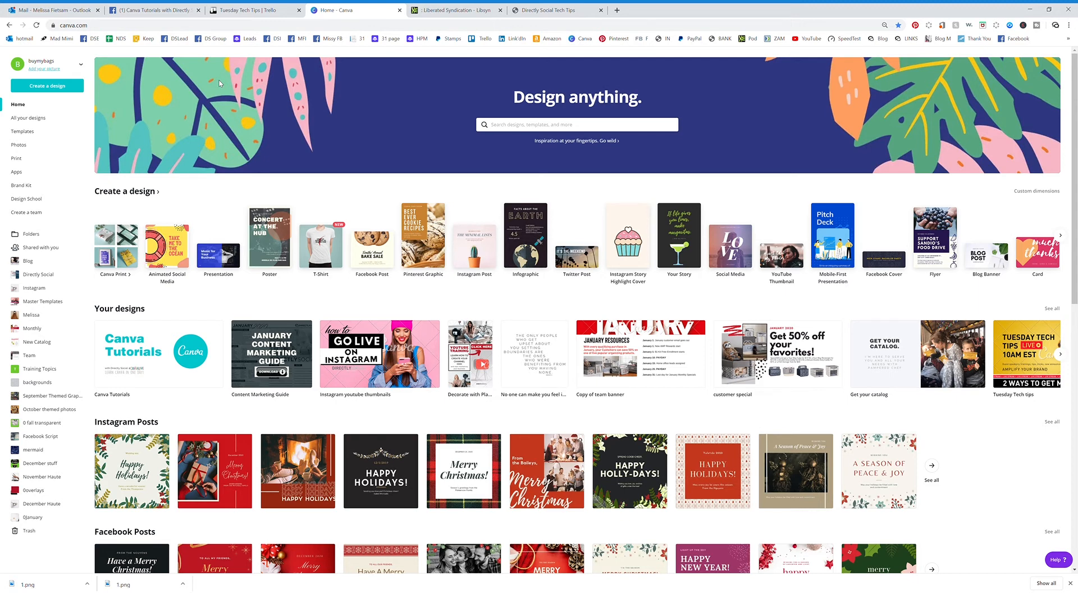
{"action": "mouse_move", "coordinate": [329, 157]}
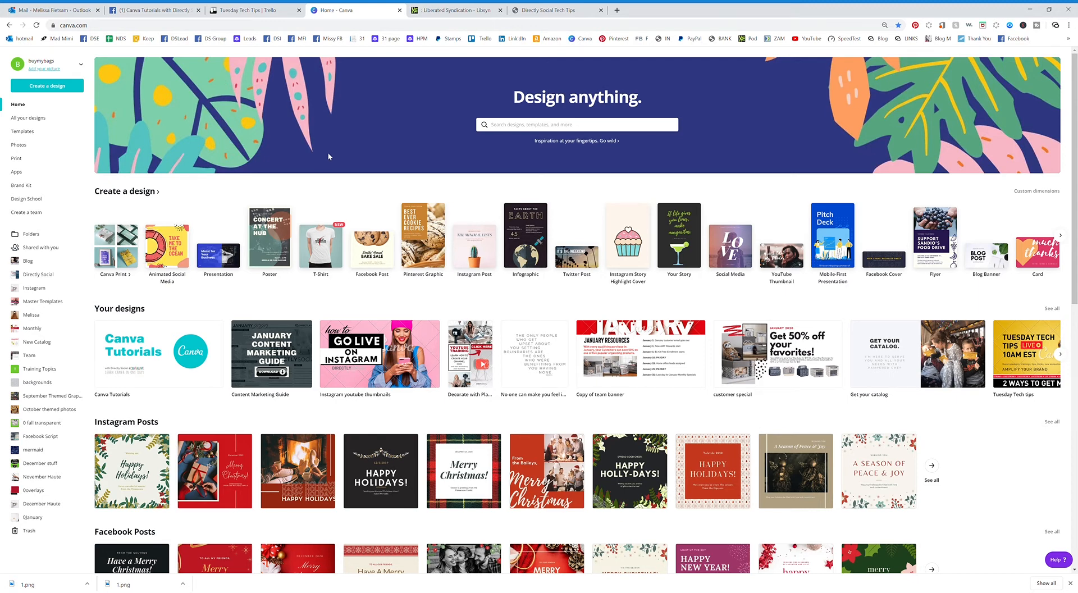
{"action": "mouse_move", "coordinate": [74, 146]}
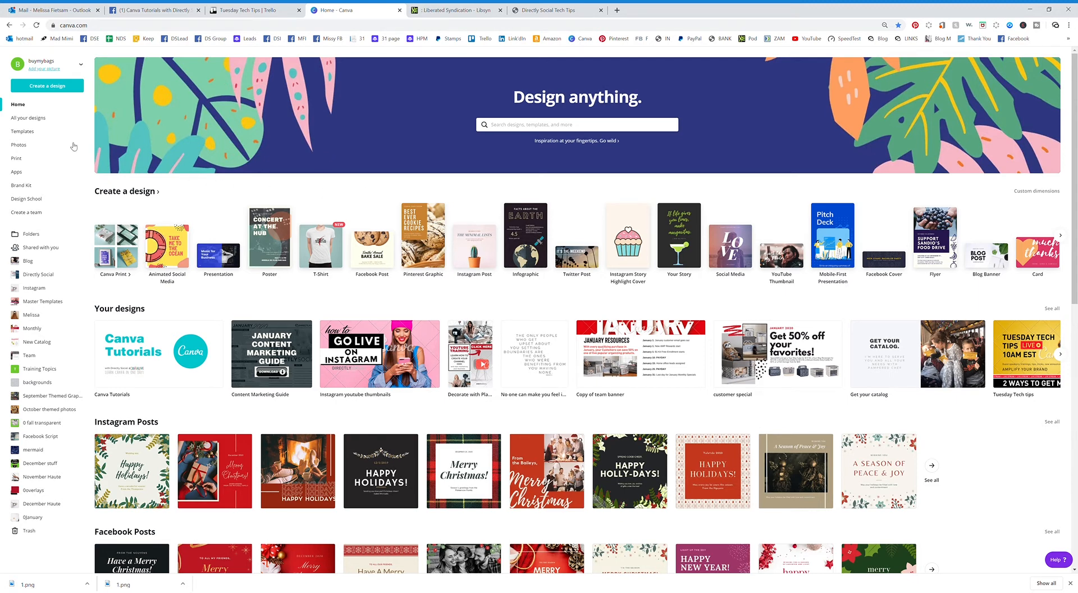
{"action": "mouse_move", "coordinate": [24, 148]}
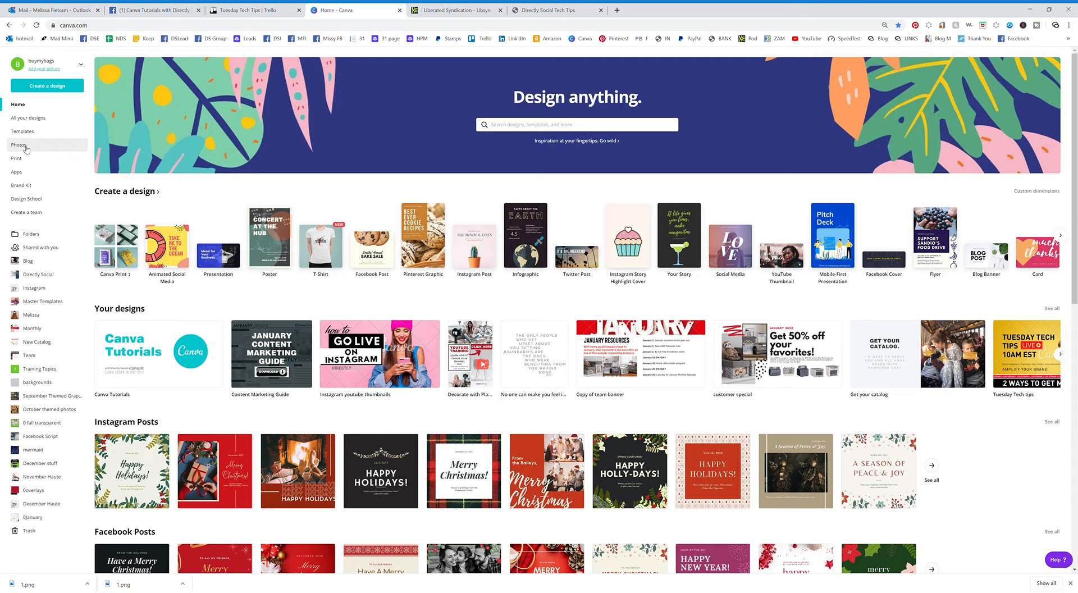
Go to Canva's Photos library and activate the 'Search millions of photos' box
{"action": "left_click", "coordinate": [19, 145]}
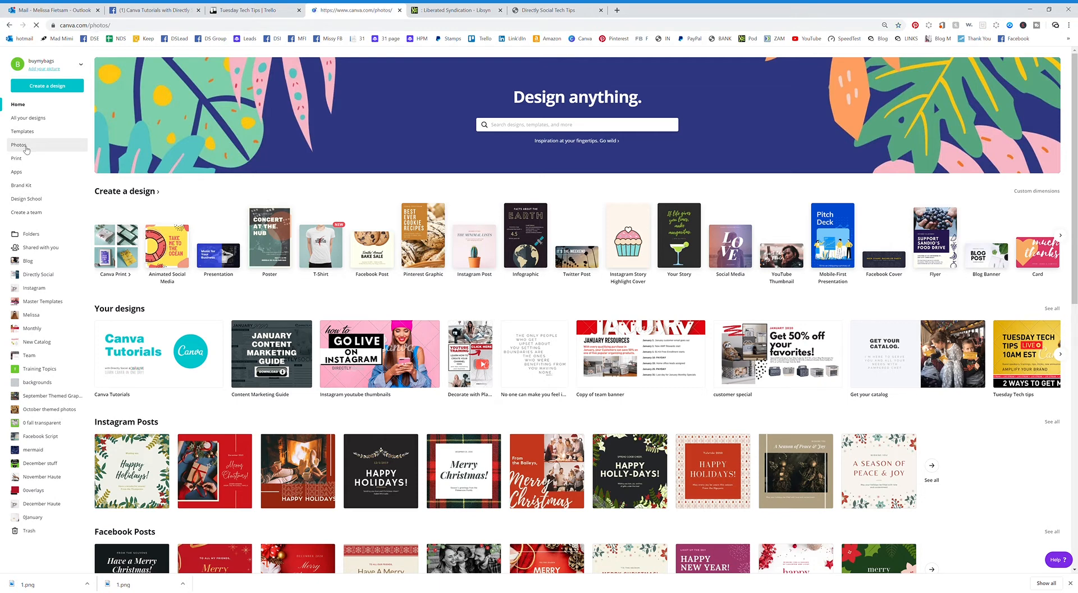
{"action": "left_click", "coordinate": [20, 145]}
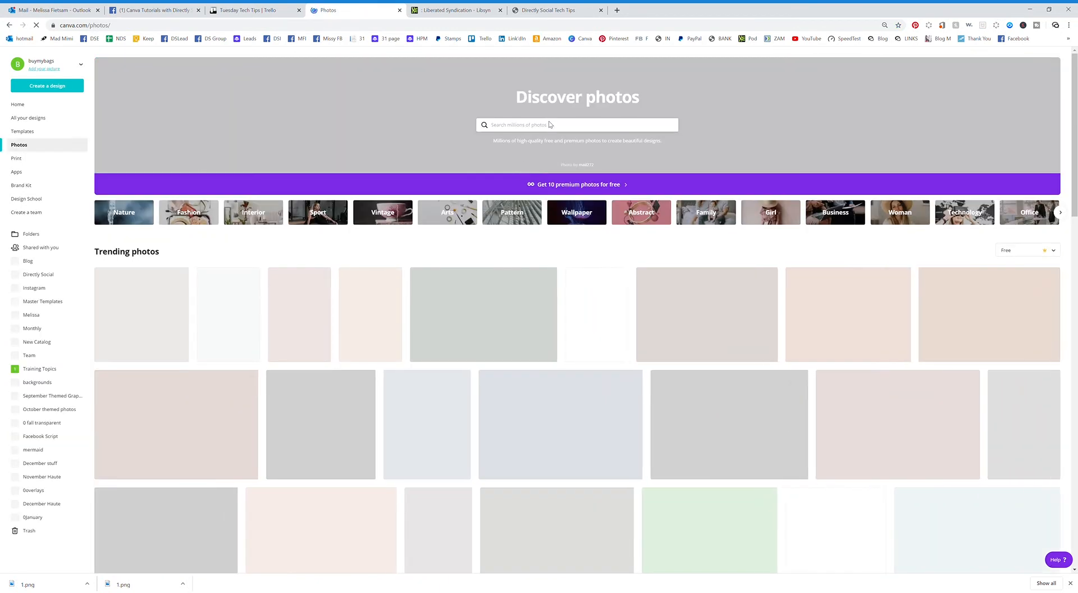
{"action": "left_click", "coordinate": [577, 124]}
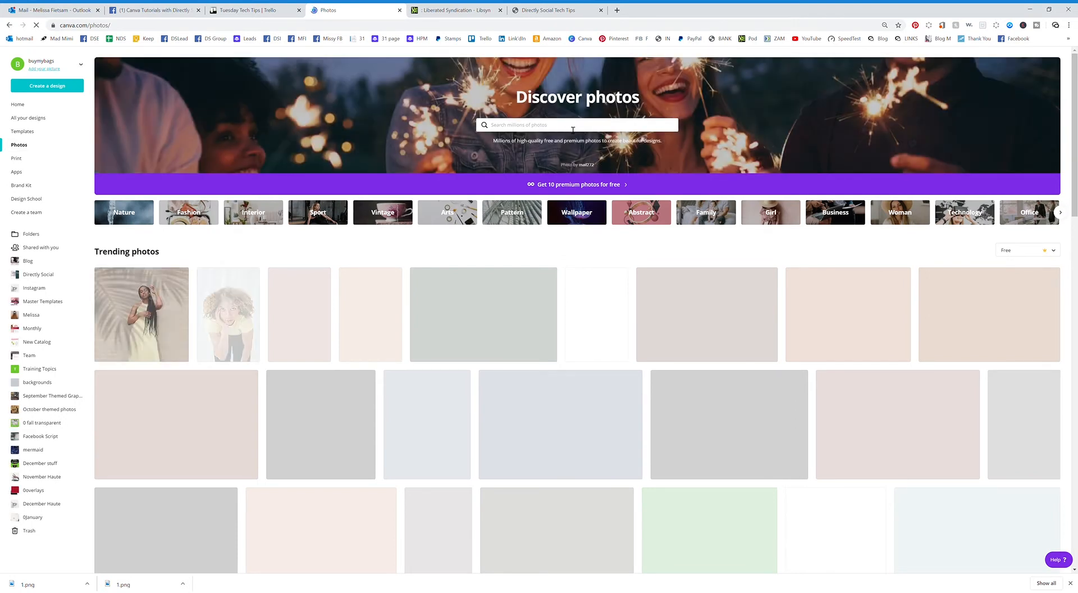
{"action": "left_click", "coordinate": [576, 125]}
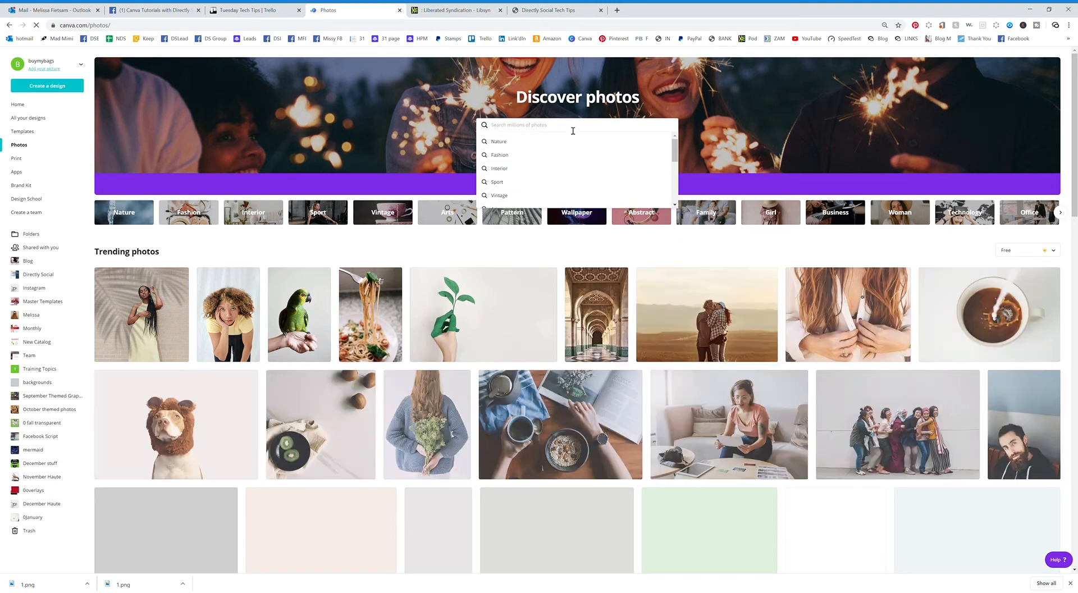
{"action": "scroll", "scroll_direction": "down", "scroll_amount": 3}
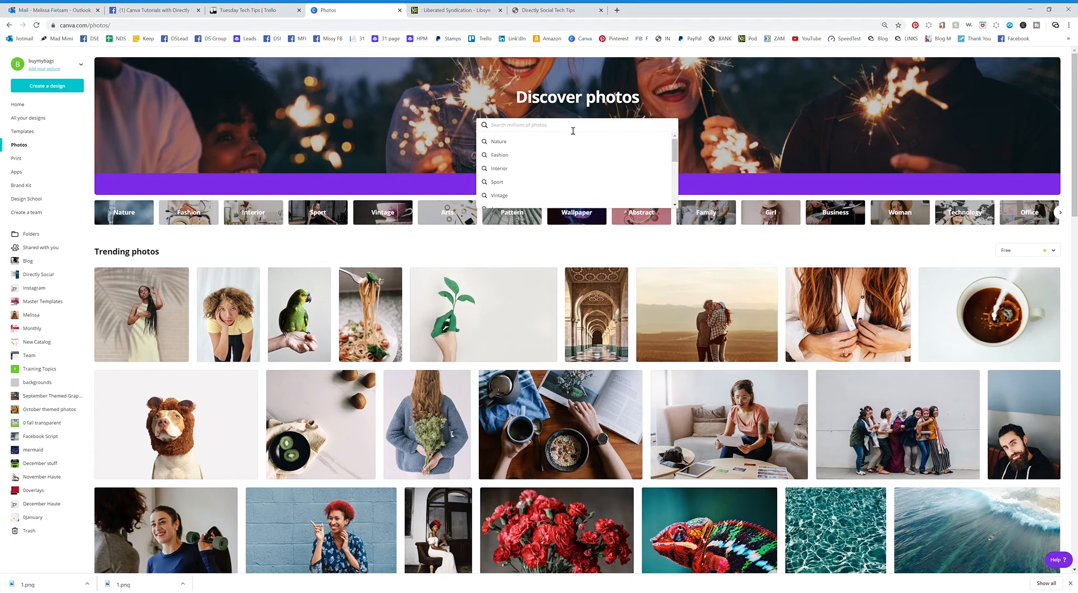
Search the photo library for 'women' with the Free filter on
{"action": "type", "text": "women"}
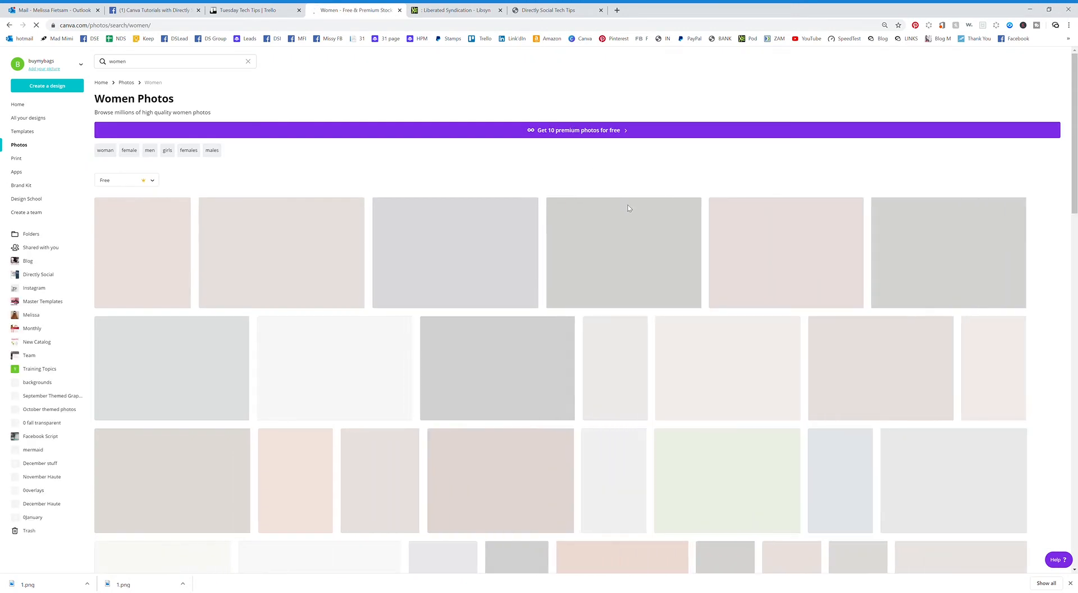
{"action": "mouse_move", "coordinate": [626, 301]}
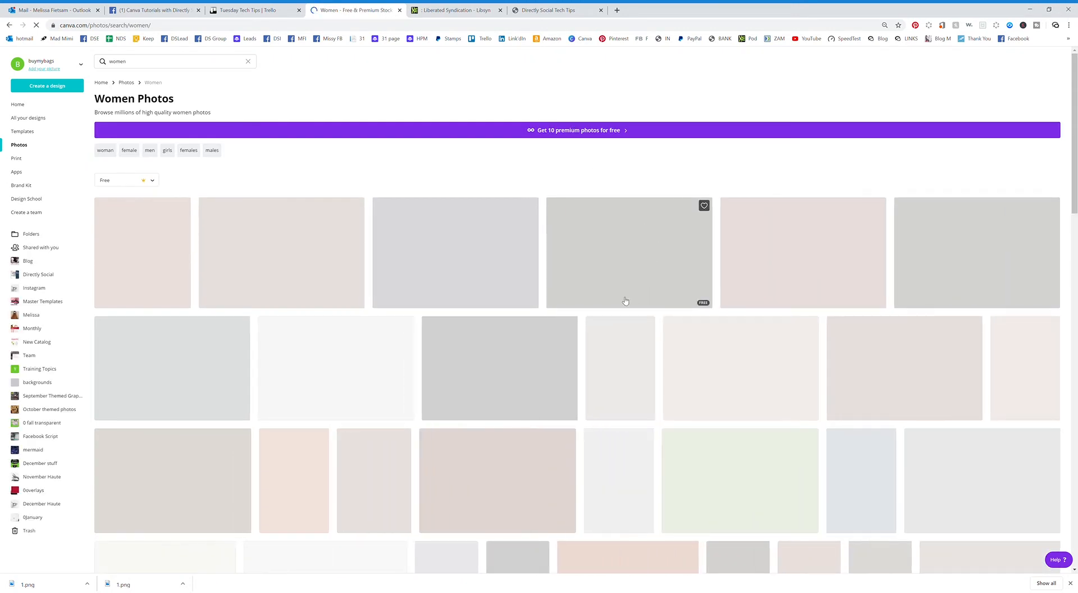
{"action": "mouse_move", "coordinate": [556, 343]}
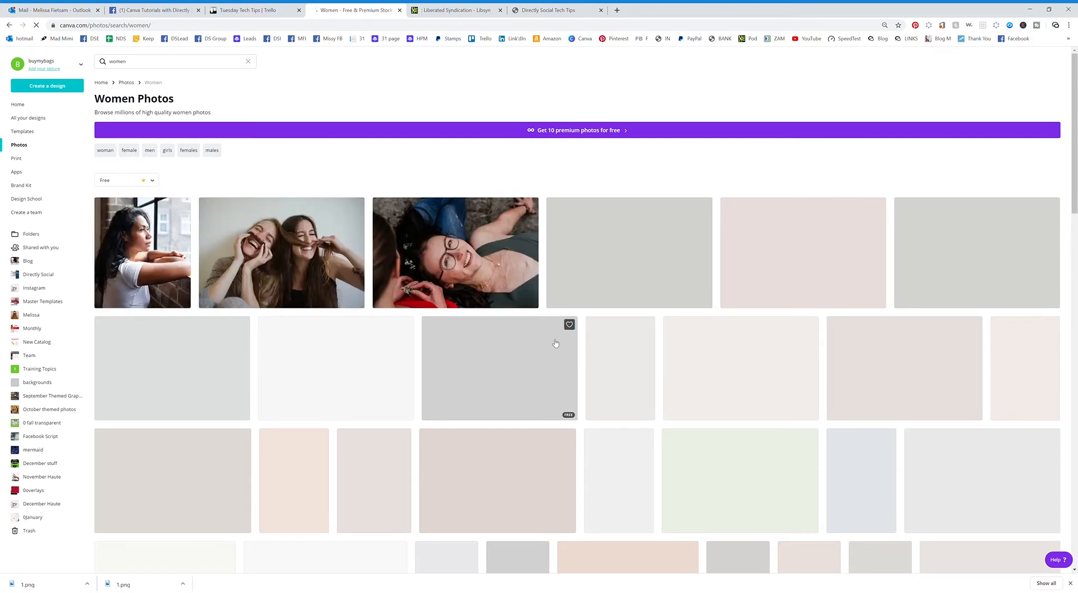
{"action": "mouse_move", "coordinate": [177, 303]}
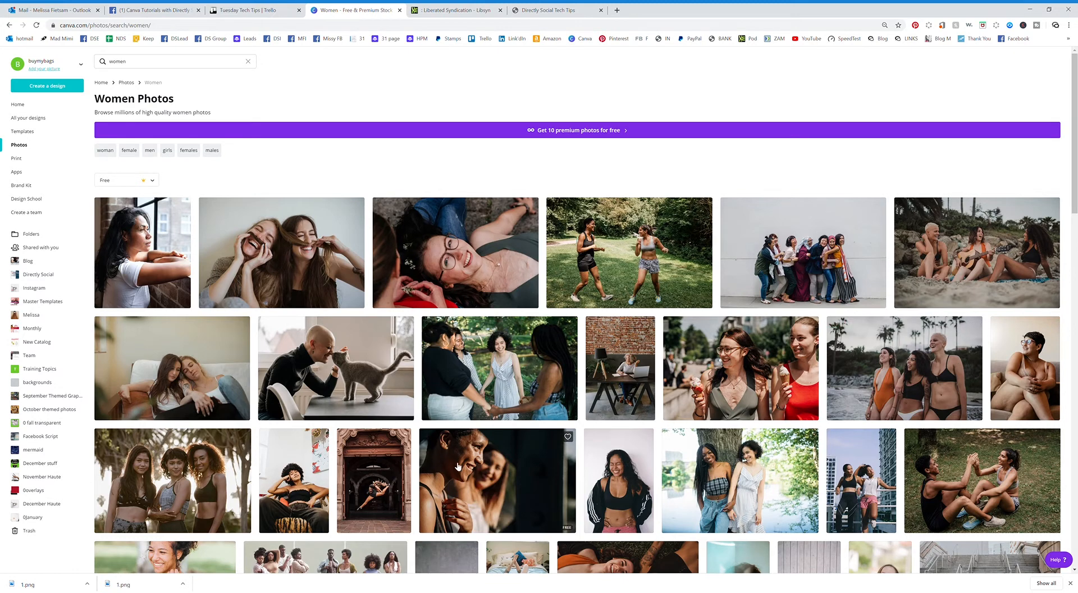
{"action": "mouse_move", "coordinate": [133, 193]}
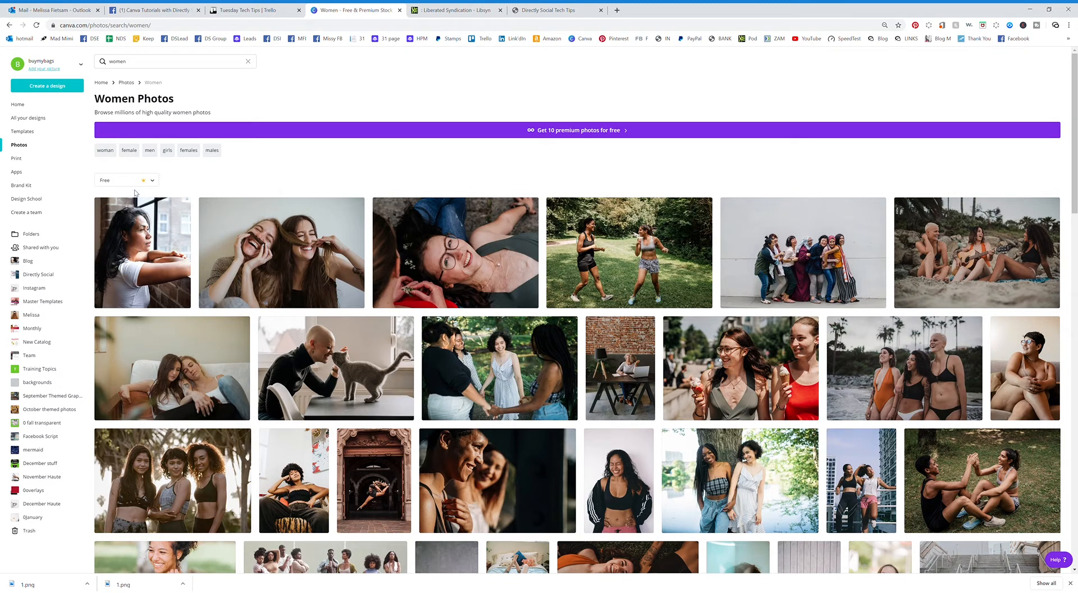
{"action": "left_click", "coordinate": [125, 179]}
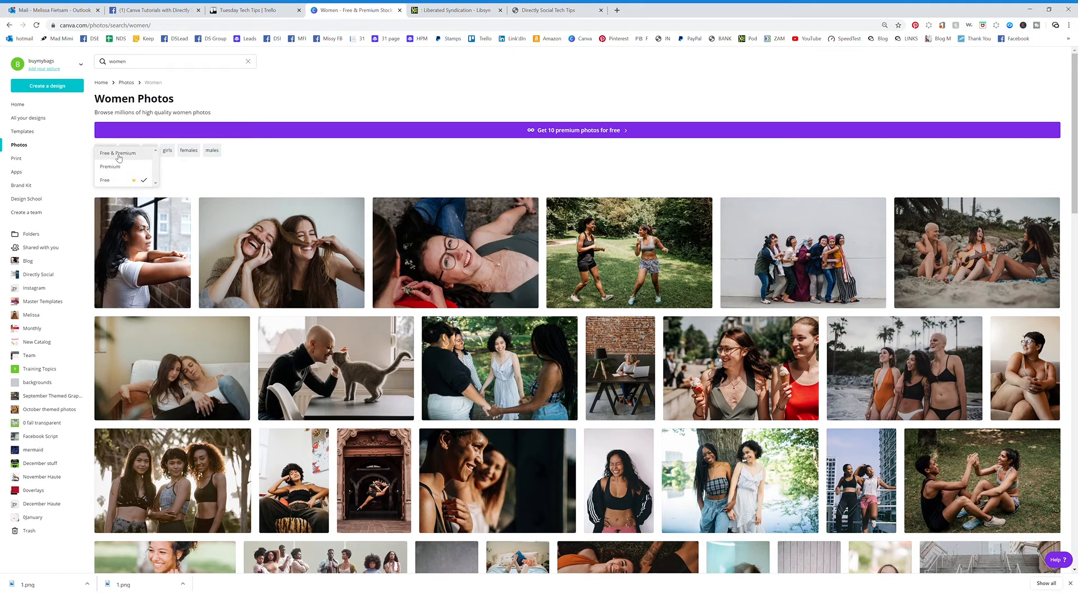
{"action": "left_click", "coordinate": [104, 180]}
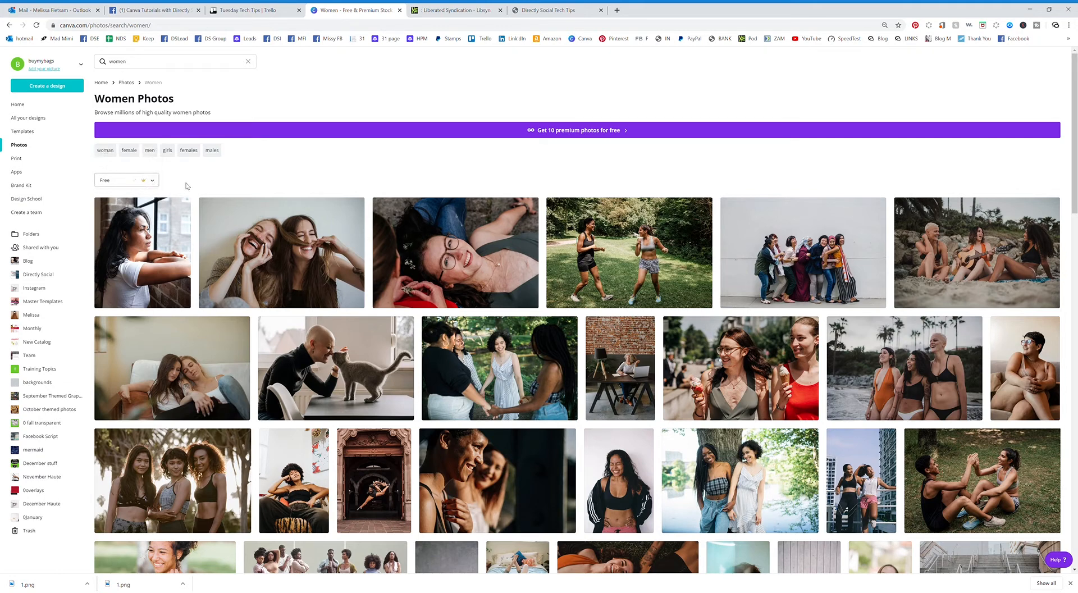
{"action": "mouse_move", "coordinate": [318, 323]}
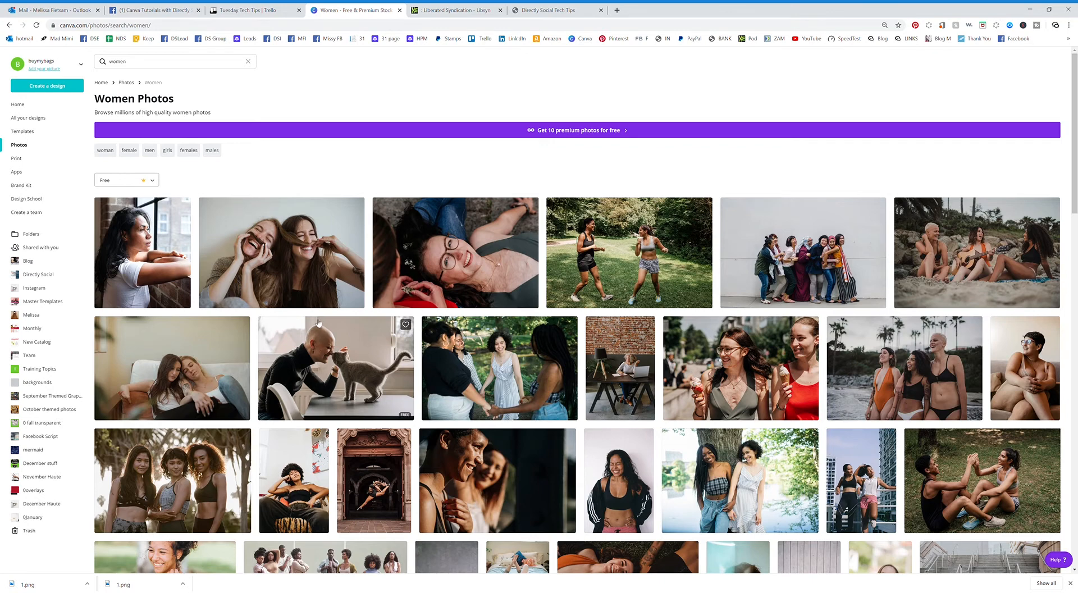
{"action": "mouse_move", "coordinate": [224, 253]}
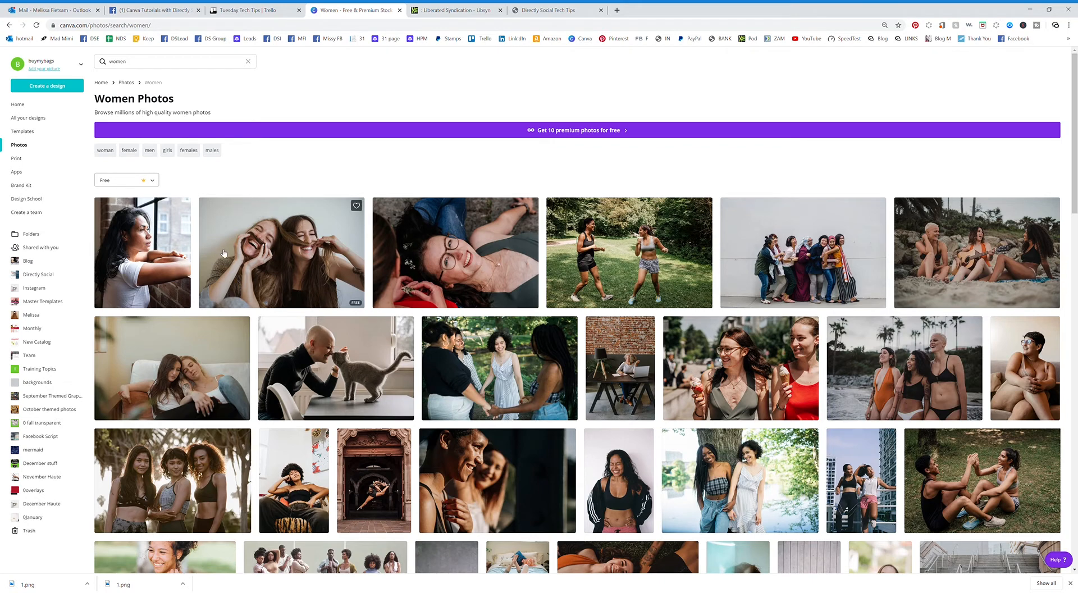
{"action": "mouse_move", "coordinate": [284, 336]}
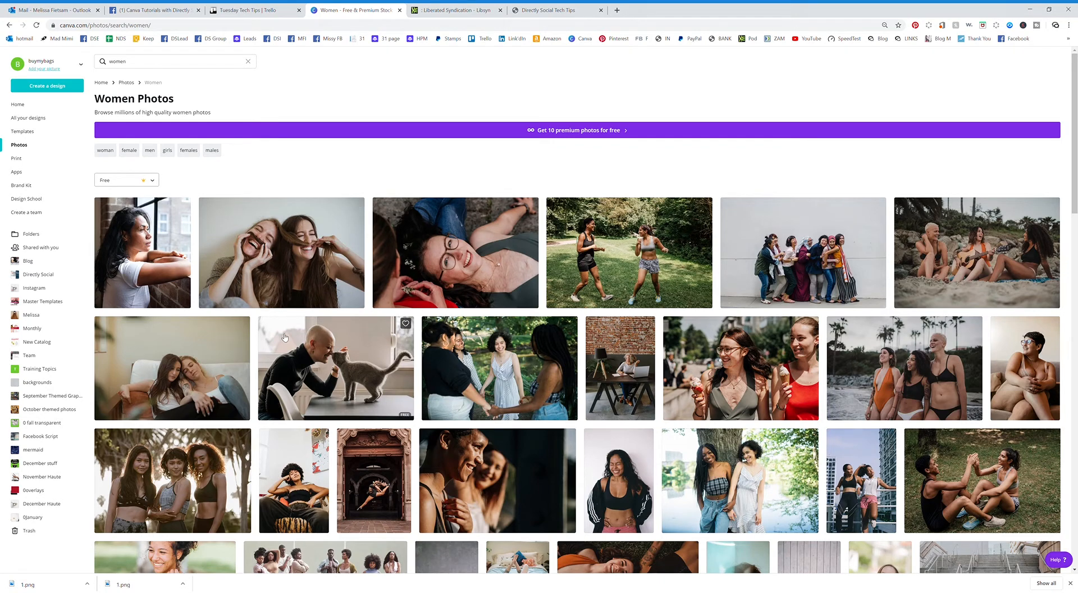
{"action": "mouse_move", "coordinate": [274, 326]}
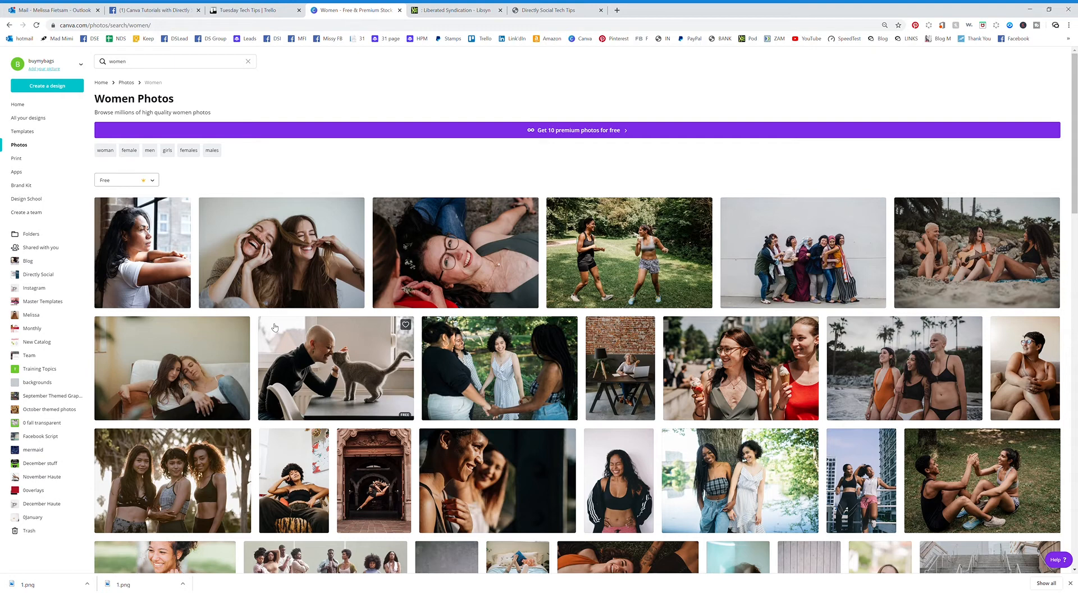
{"action": "mouse_move", "coordinate": [310, 408]}
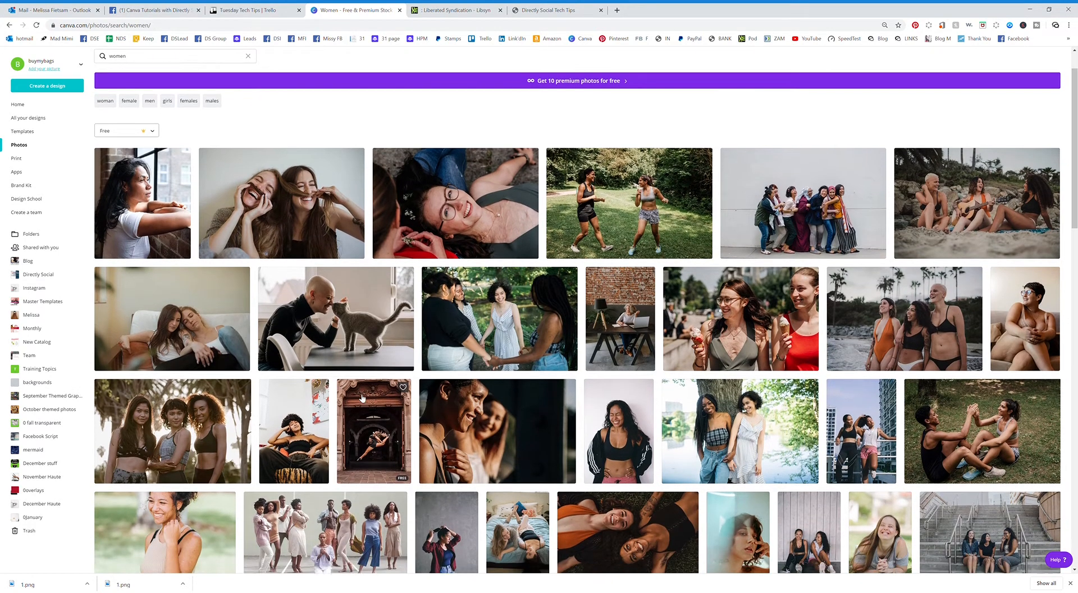
{"action": "scroll", "scroll_direction": "down", "scroll_amount": 3}
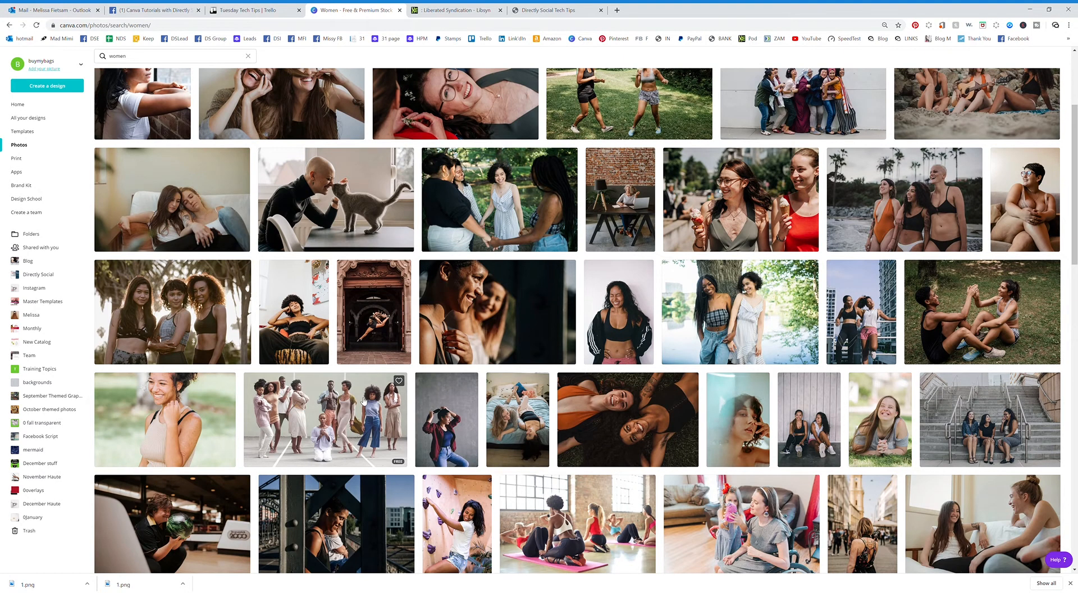
{"action": "mouse_move", "coordinate": [527, 380]}
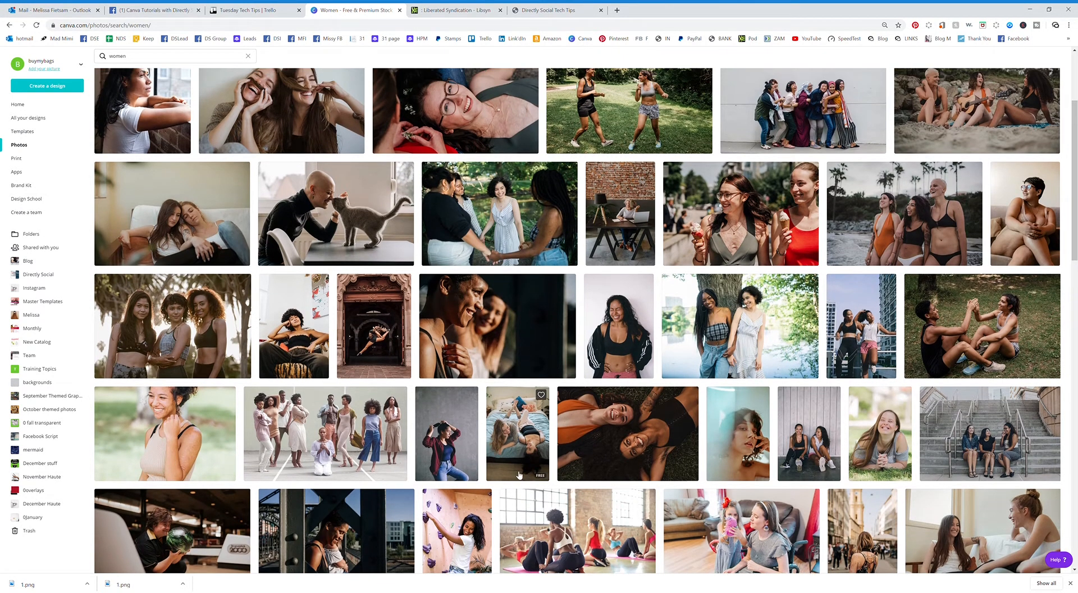
{"action": "scroll", "scroll_direction": "up", "scroll_amount": 3}
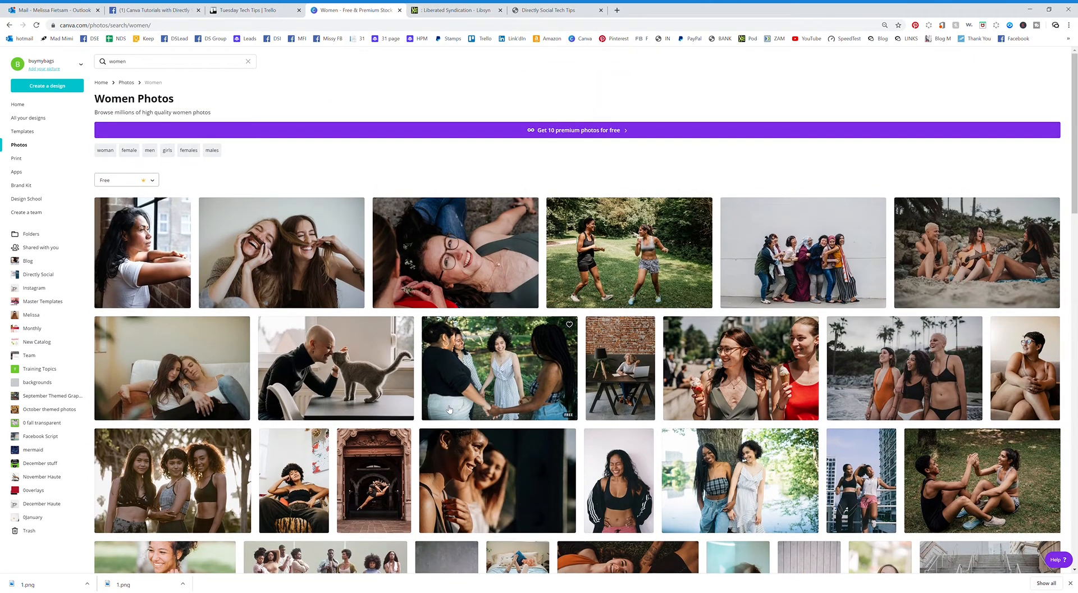
{"action": "mouse_move", "coordinate": [195, 184]}
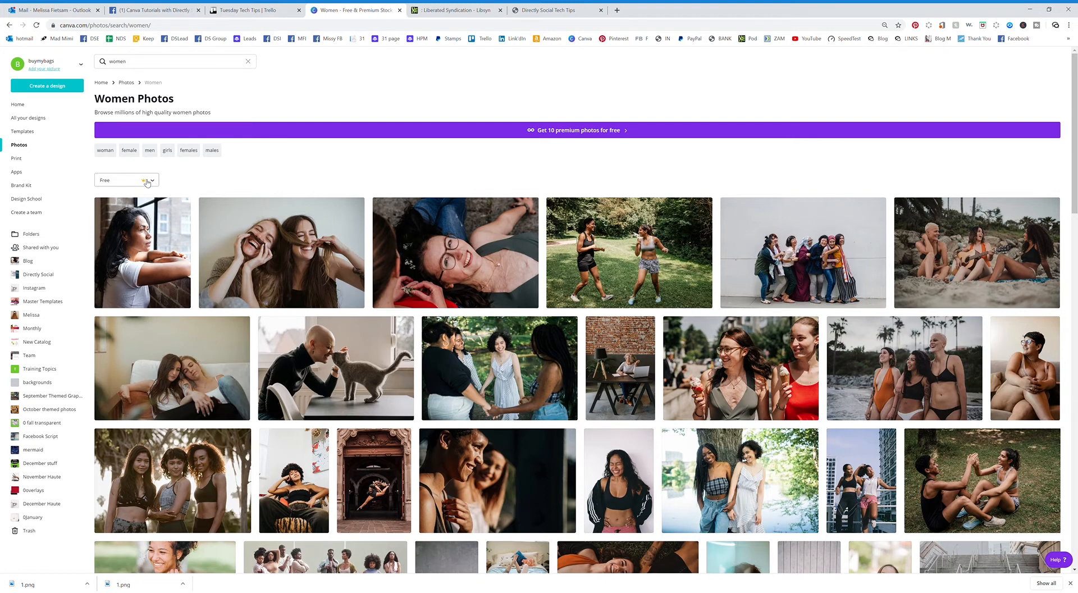
{"action": "left_click", "coordinate": [125, 180]}
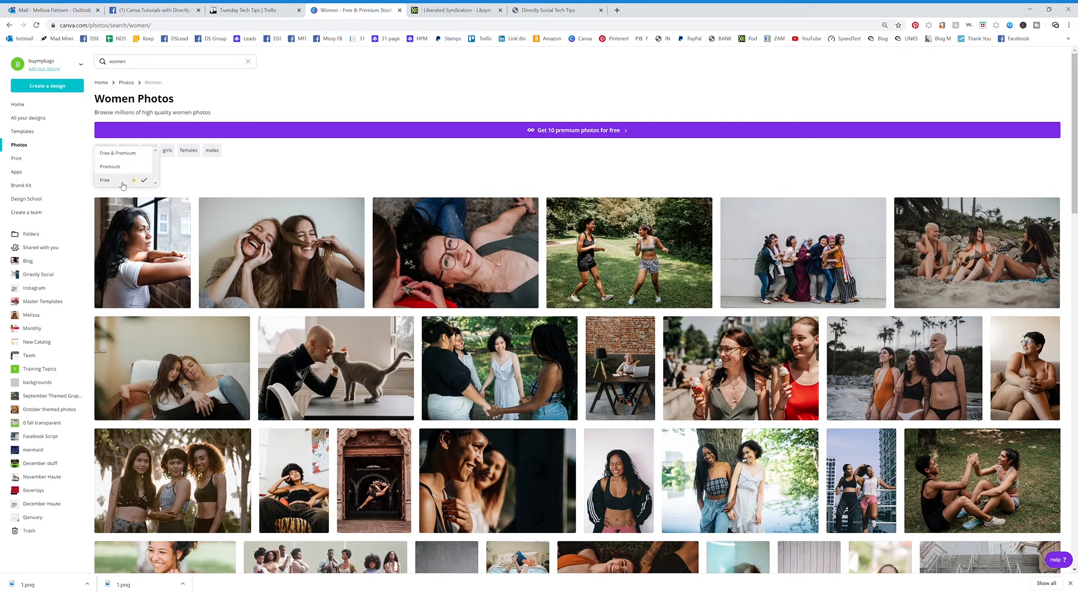
{"action": "left_click", "coordinate": [104, 180]}
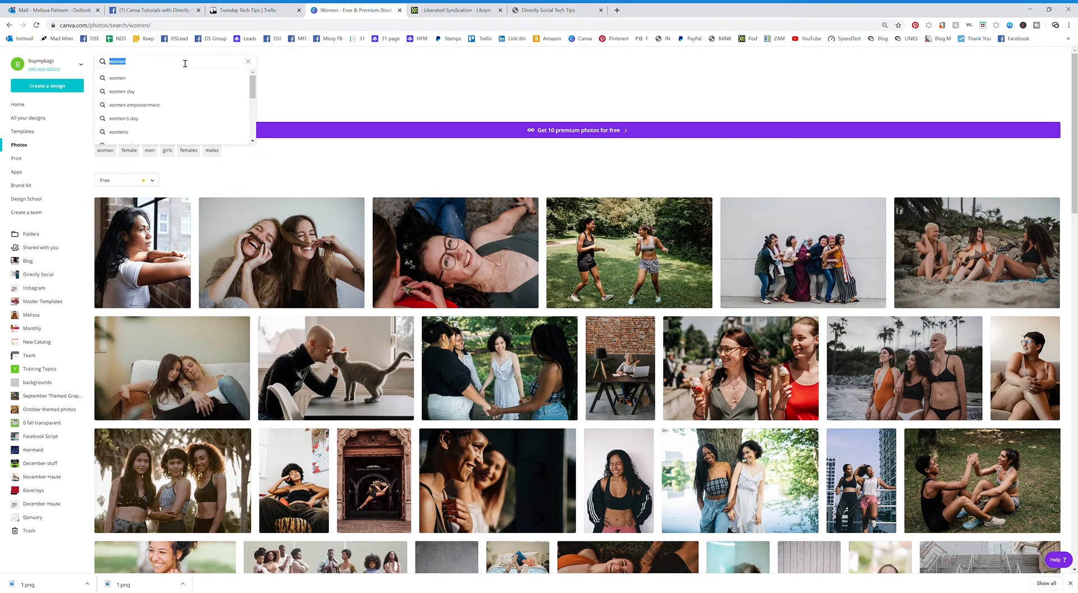
Search the photo library for 'yellow' and let the free results load
{"action": "type", "text": "yellow"}
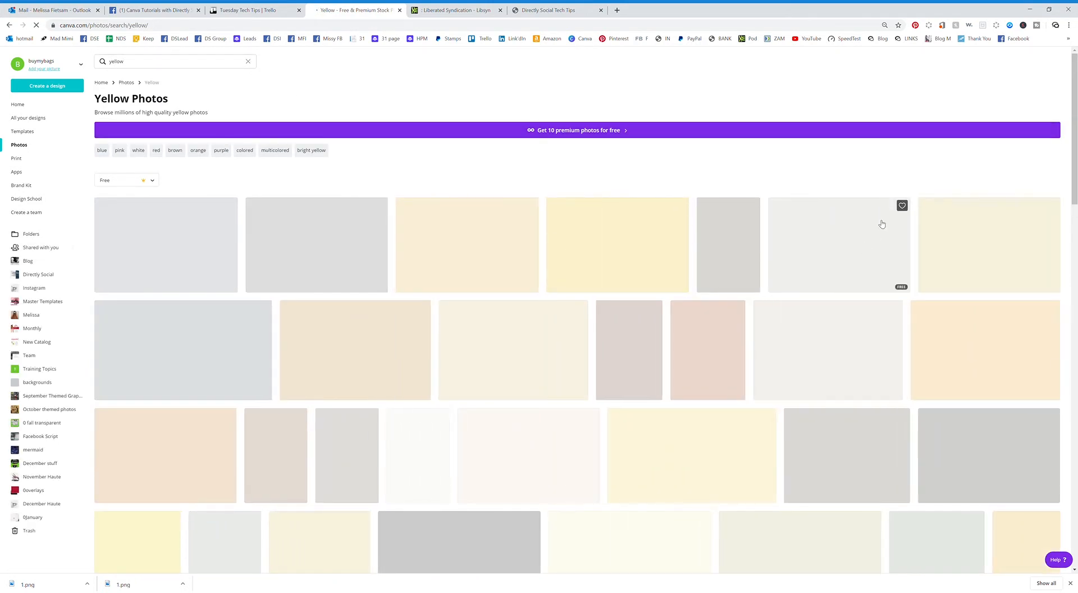
{"action": "mouse_move", "coordinate": [290, 371]}
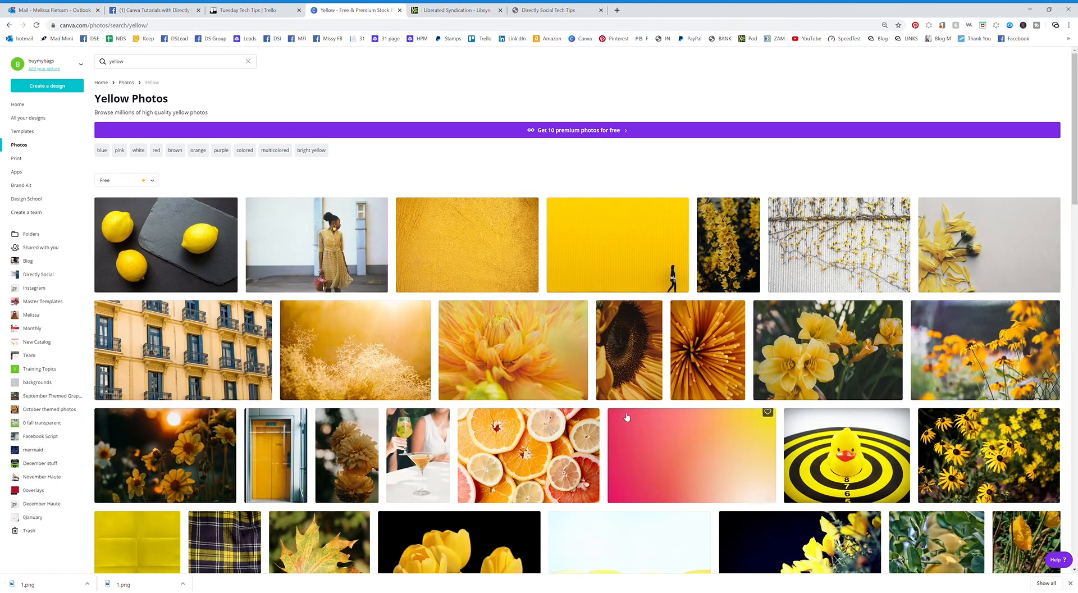
{"action": "mouse_move", "coordinate": [283, 476]}
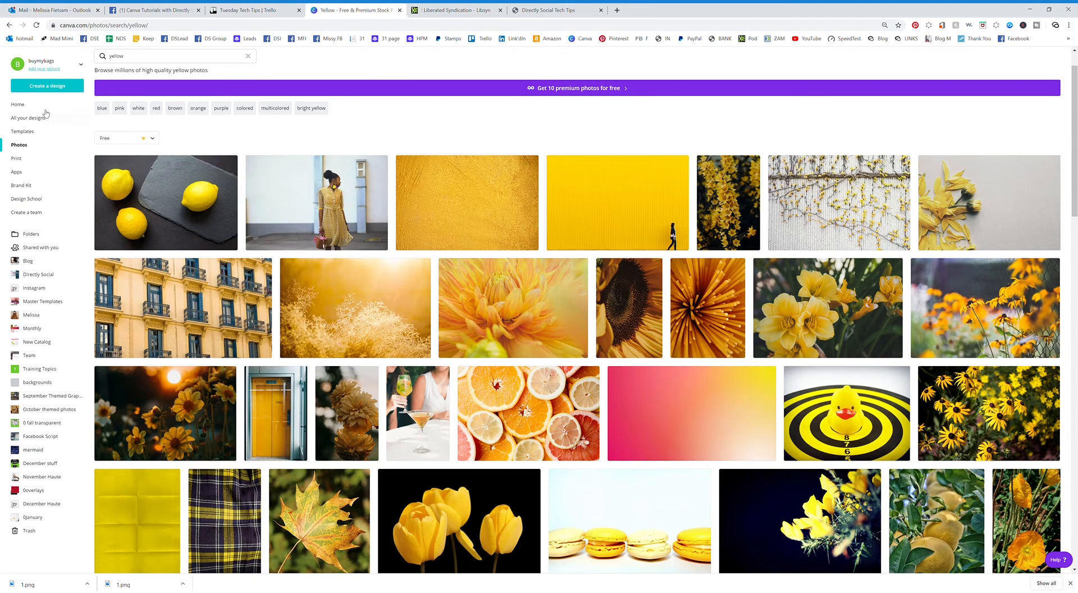
{"action": "mouse_move", "coordinate": [29, 104]}
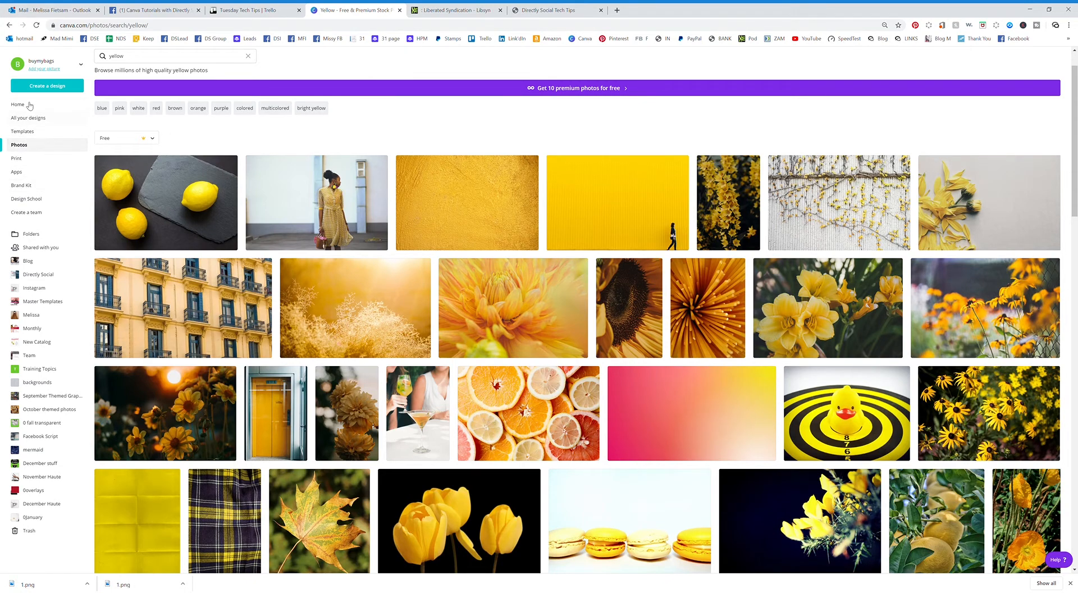
From the Canva home page, create a new blank Instagram Post design
{"action": "left_click", "coordinate": [18, 105]}
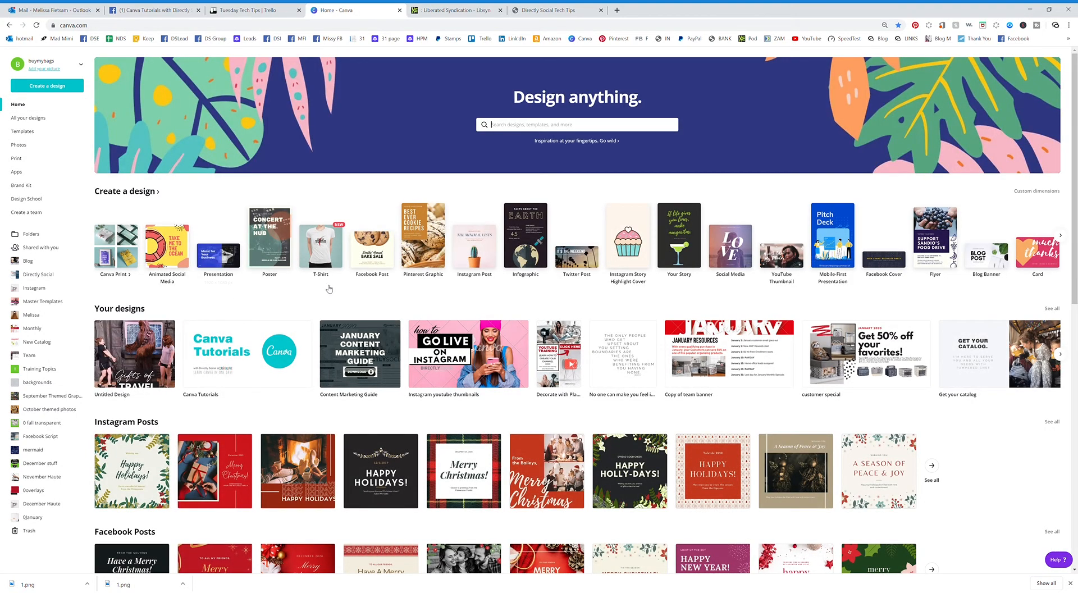
{"action": "left_click", "coordinate": [474, 237]}
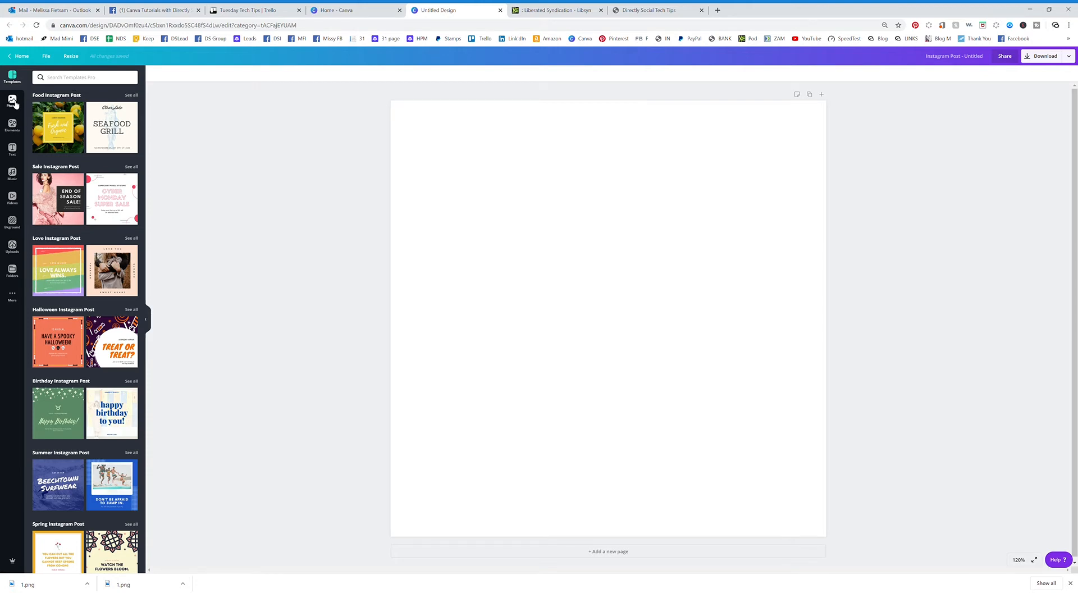
Search the editor's Photos panel for 'yellow' beside the blank post
{"action": "left_click", "coordinate": [11, 103]}
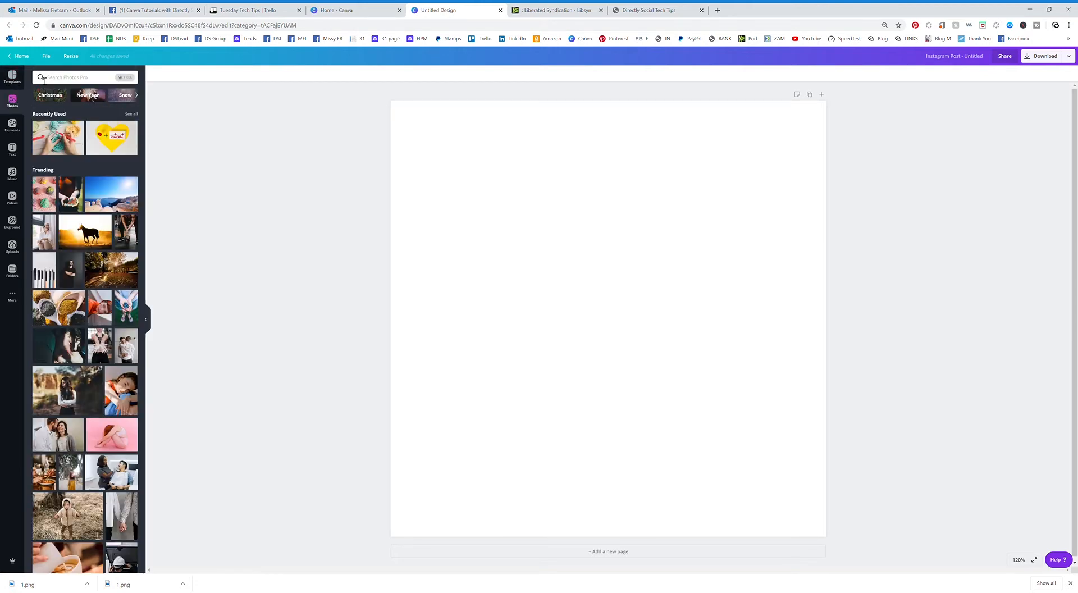
{"action": "left_click", "coordinate": [75, 78]}
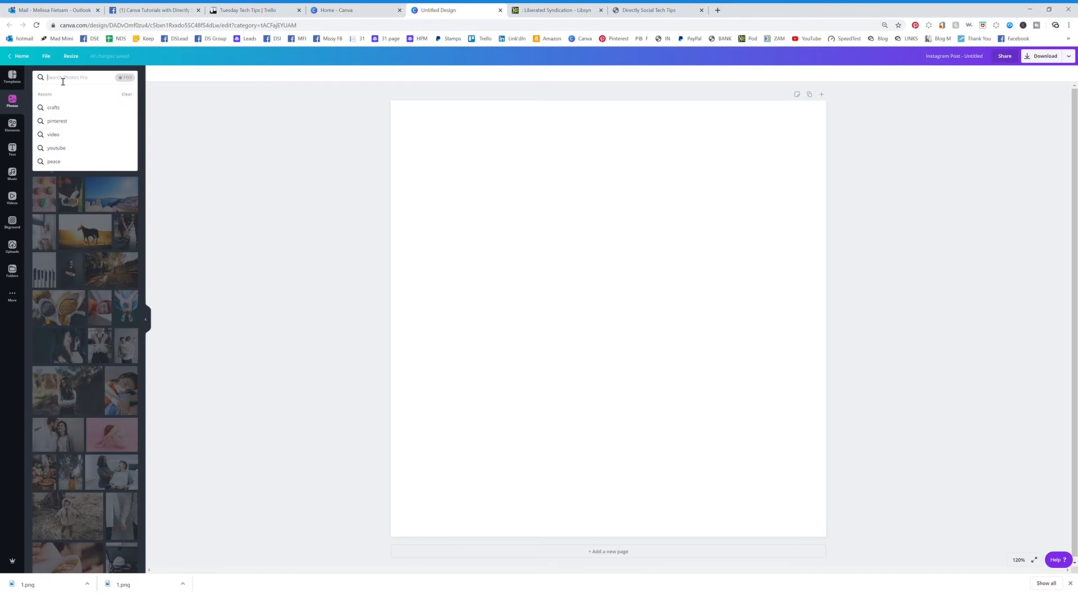
{"action": "type", "text": "yellow"}
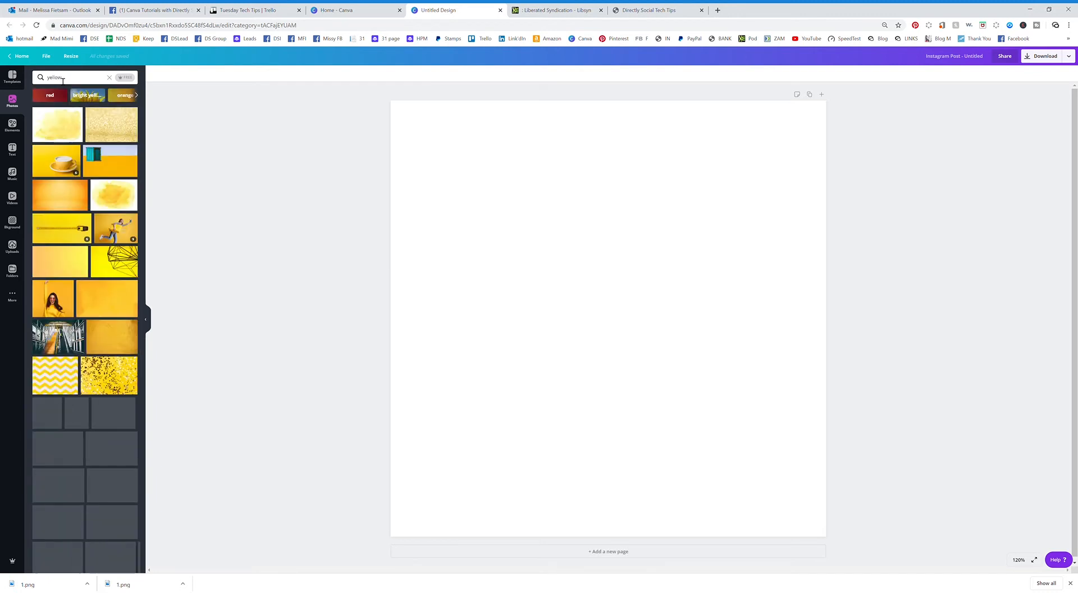
{"action": "left_click", "coordinate": [127, 78]}
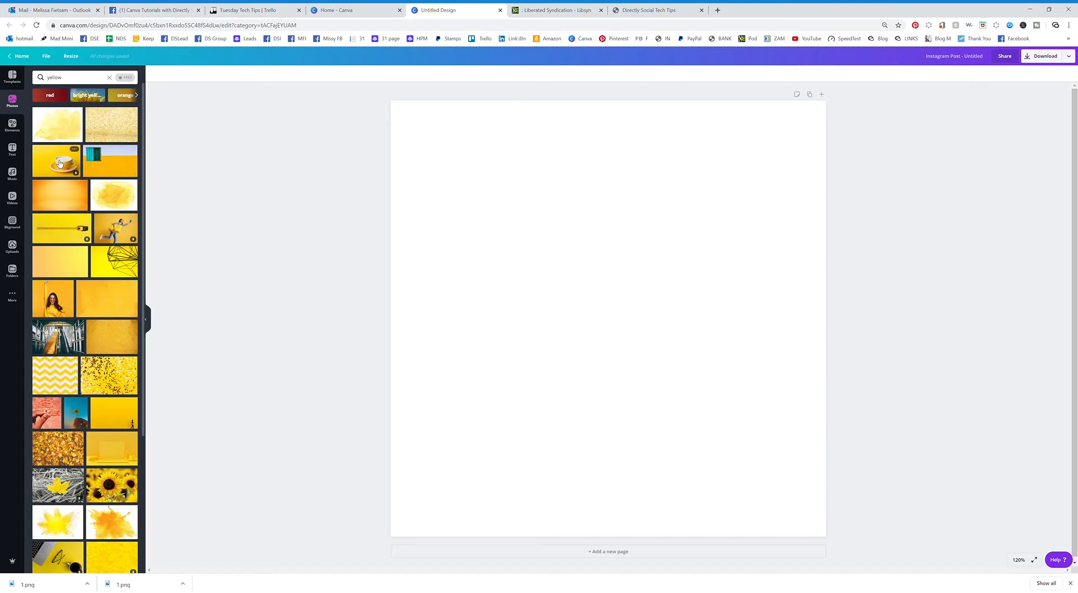
Place the yellow coffee-cup photo so it fills the Instagram post page
{"action": "left_click", "coordinate": [58, 161]}
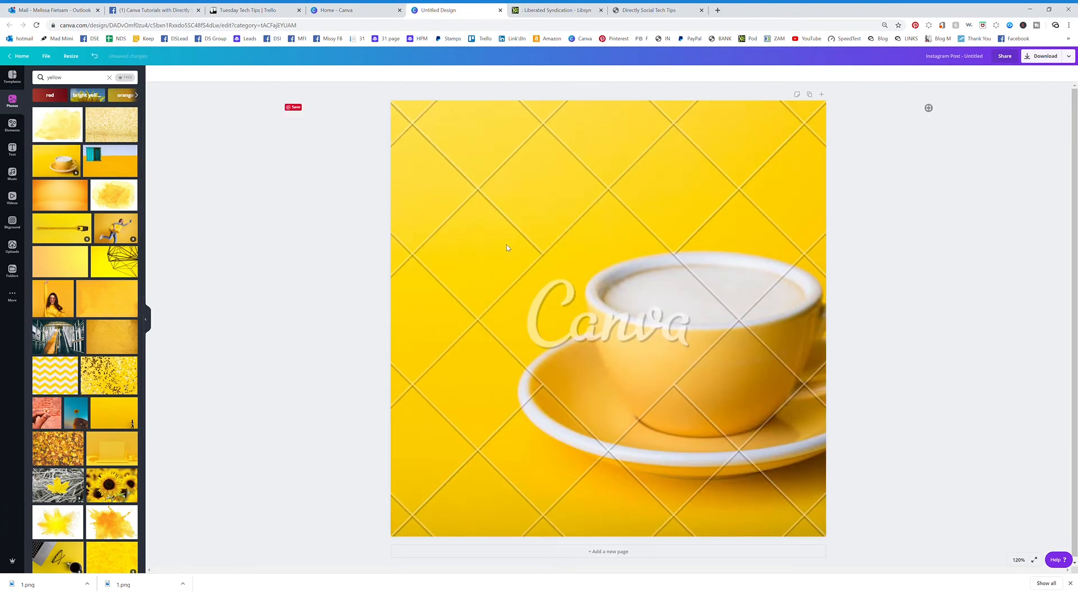
{"action": "mouse_move", "coordinate": [531, 210]}
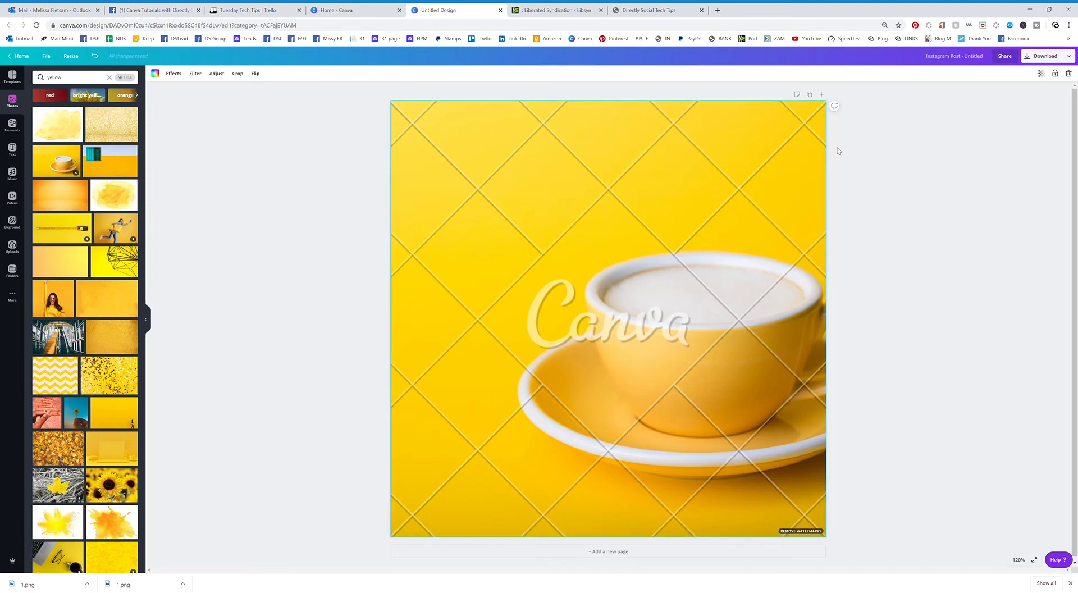
{"action": "mouse_move", "coordinate": [647, 100]}
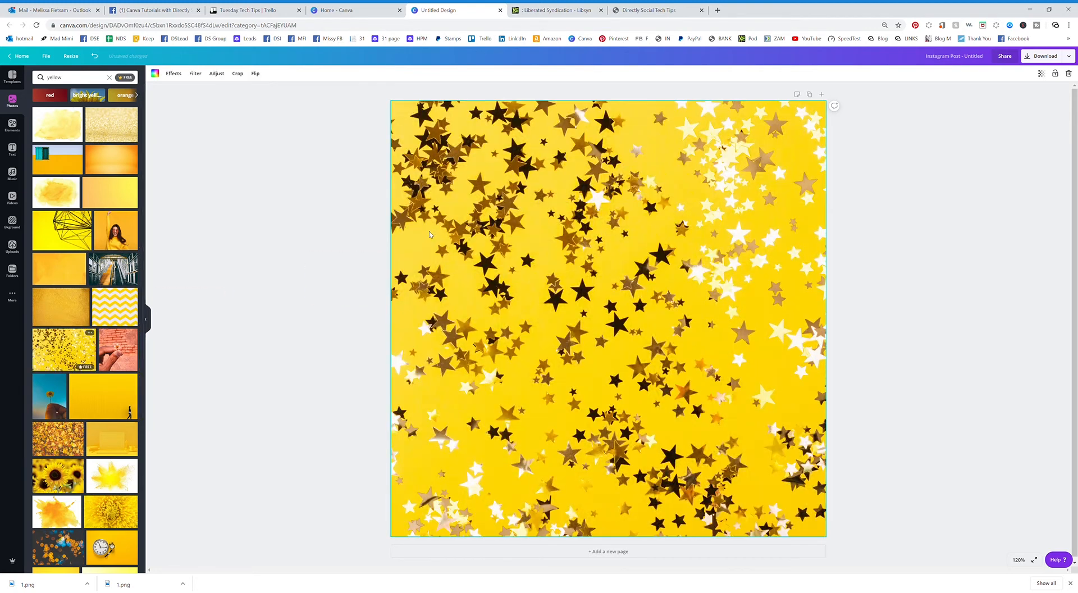
Set the yellow wall photo as background and crop it so the walking woman sits bottom right
{"action": "left_click", "coordinate": [722, 239]}
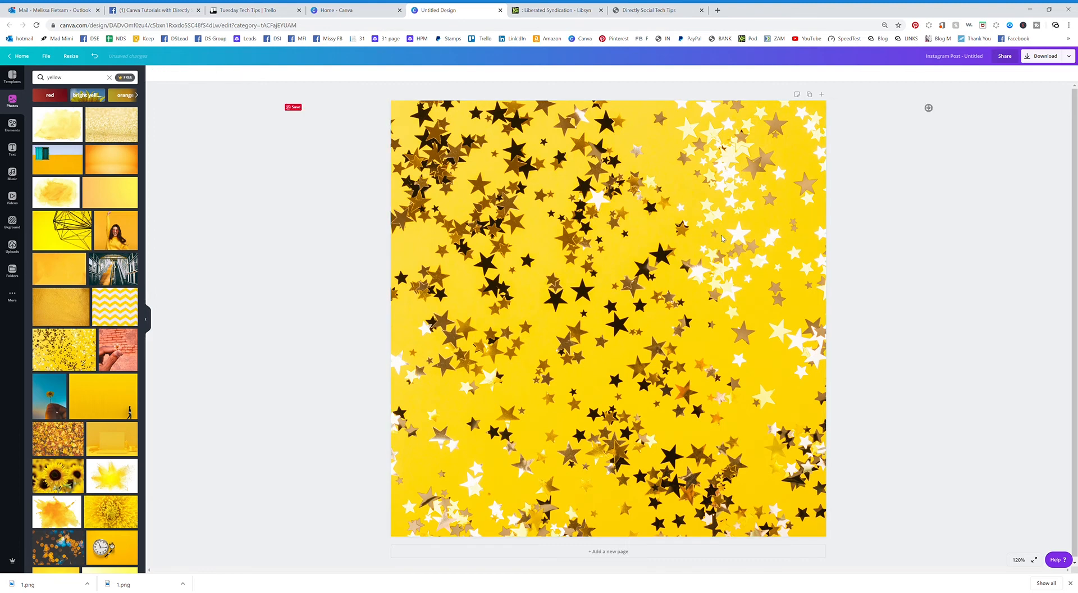
{"action": "mouse_move", "coordinate": [118, 395]}
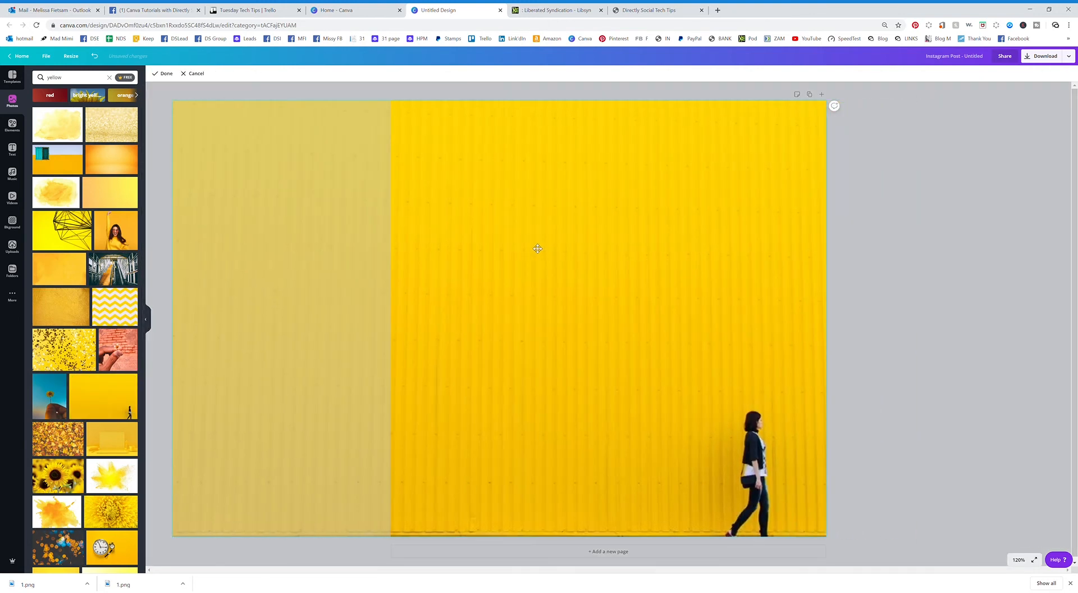
{"action": "left_click", "coordinate": [536, 248]}
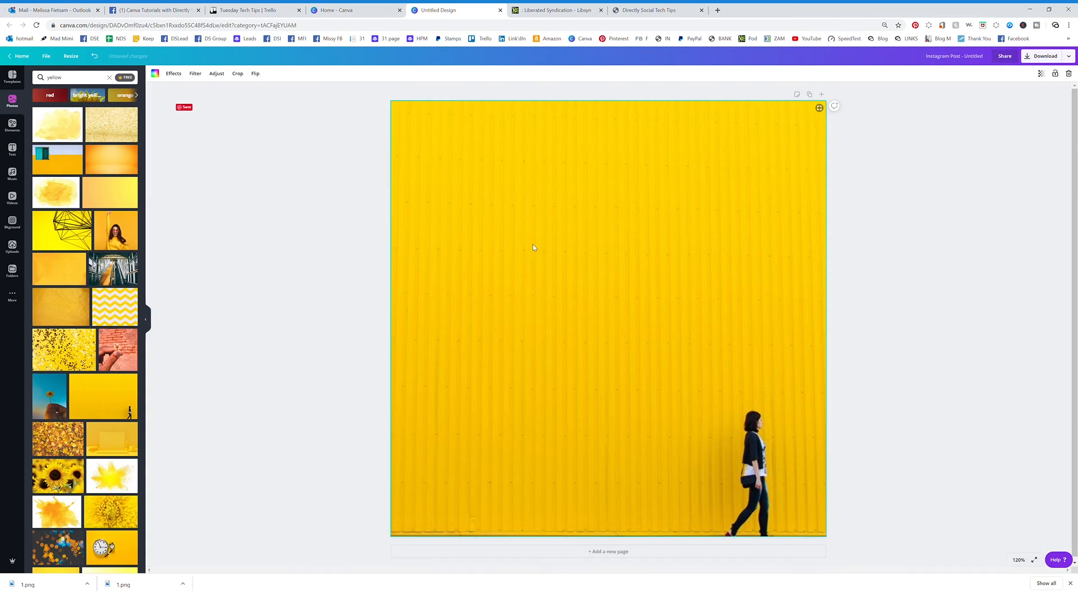
{"action": "left_click", "coordinate": [237, 74]}
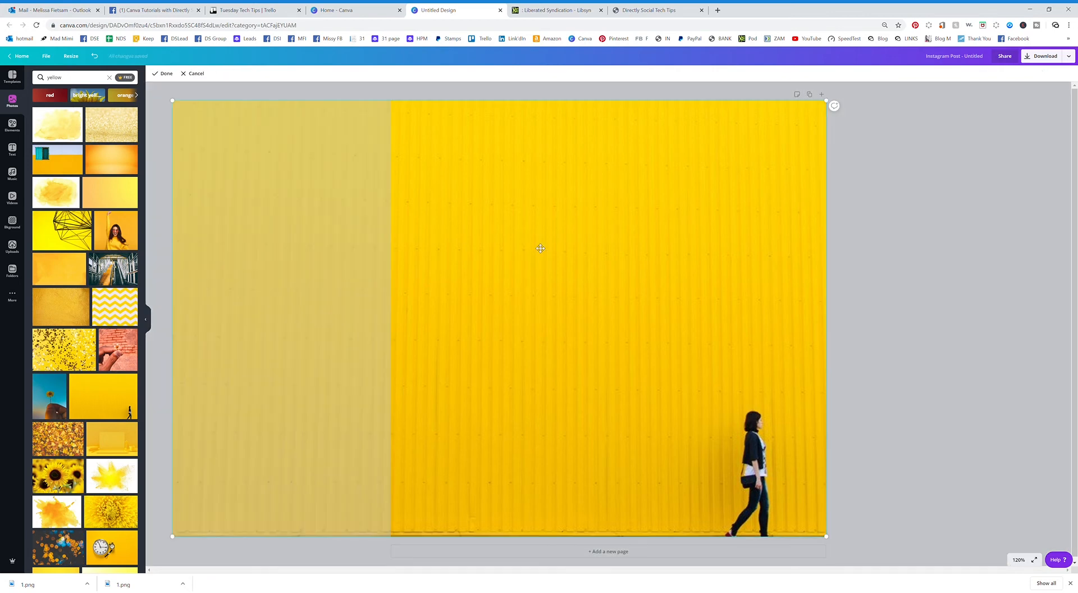
{"action": "left_click_drag", "start_coordinate": [540, 249], "coordinate": [571, 230]}
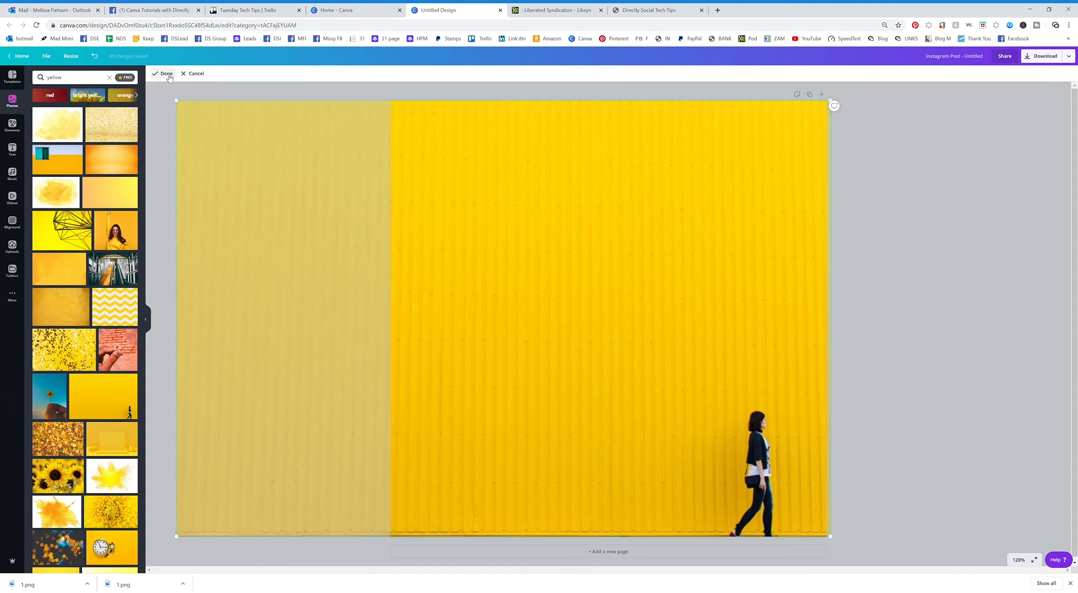
{"action": "left_click", "coordinate": [165, 74]}
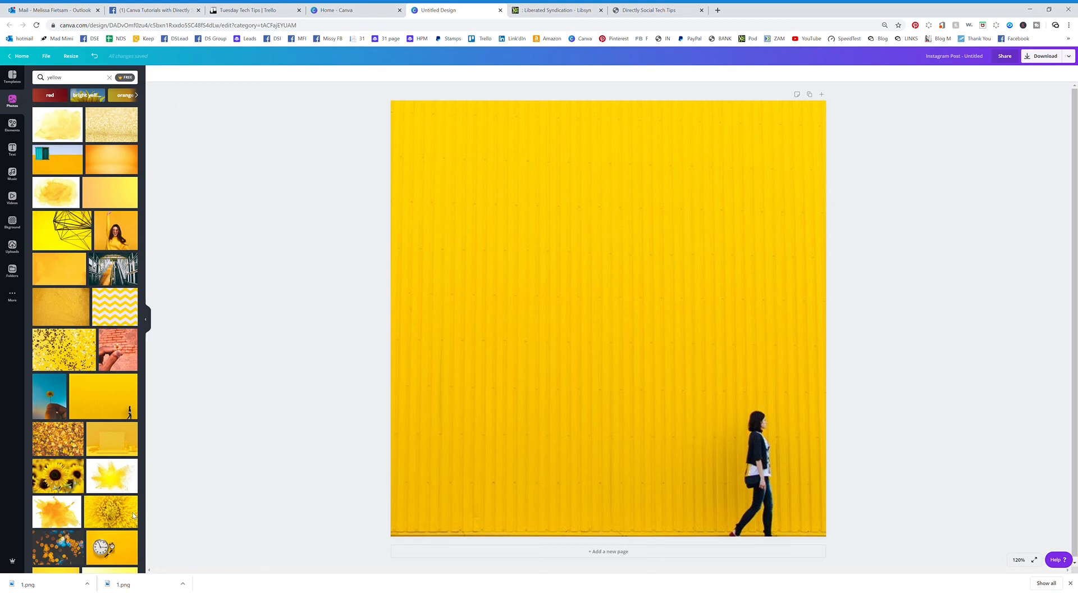
{"action": "mouse_move", "coordinate": [118, 550]}
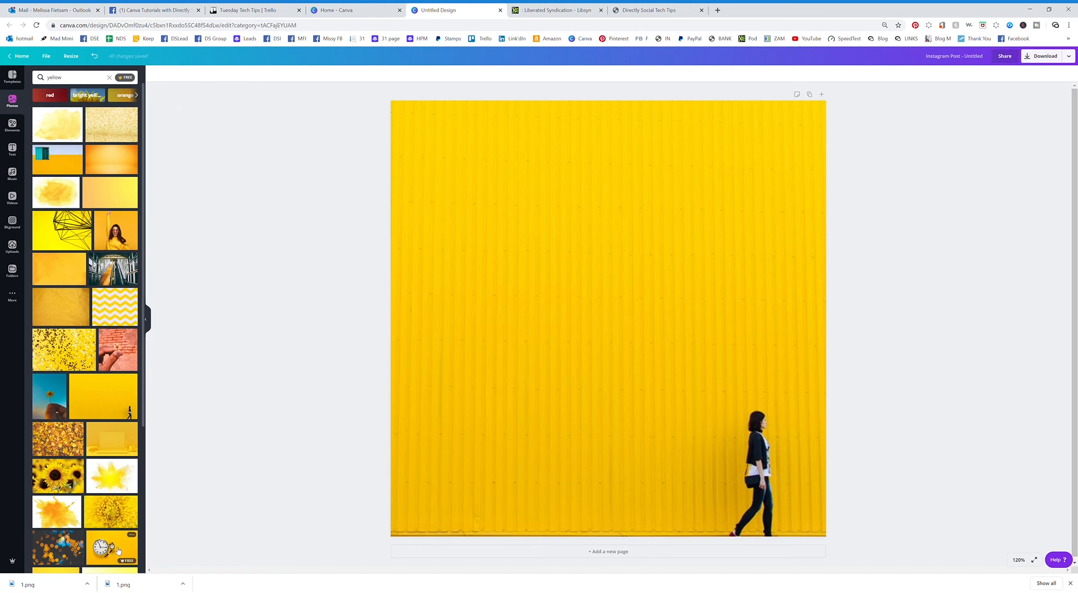
Place the yellow clocks photo on the page, then delete it to leave the page blank
{"action": "left_click", "coordinate": [111, 546]}
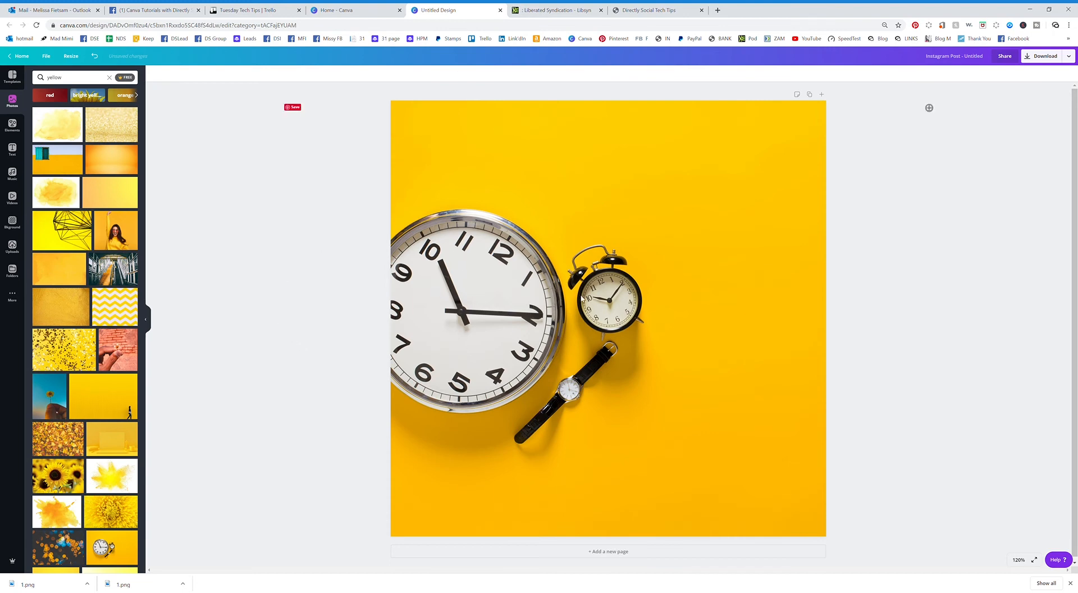
{"action": "mouse_move", "coordinate": [498, 294]}
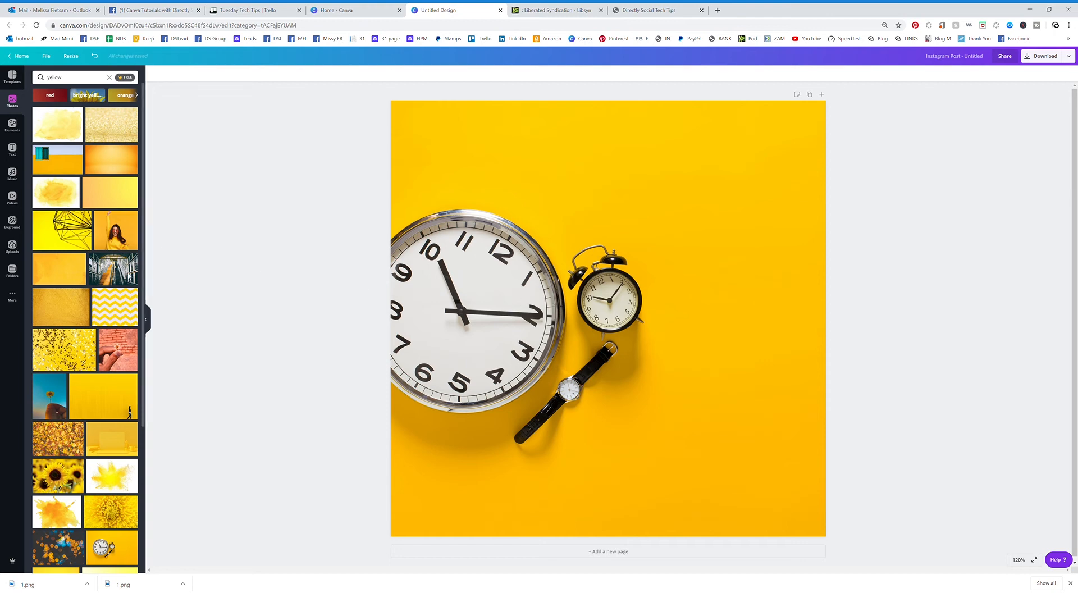
{"action": "mouse_move", "coordinate": [117, 349]}
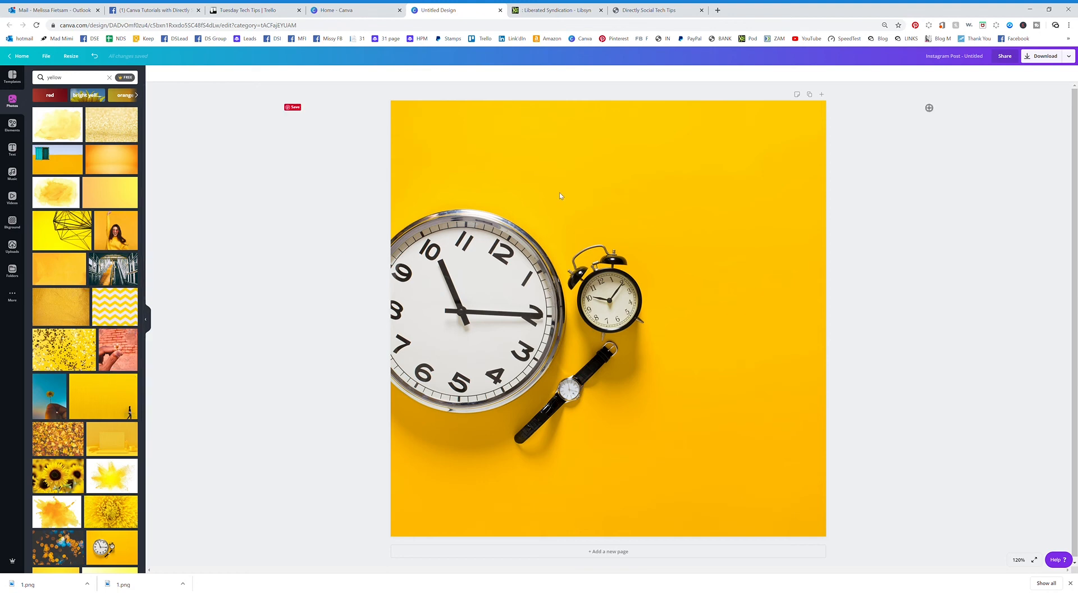
{"action": "left_click", "coordinate": [559, 197]}
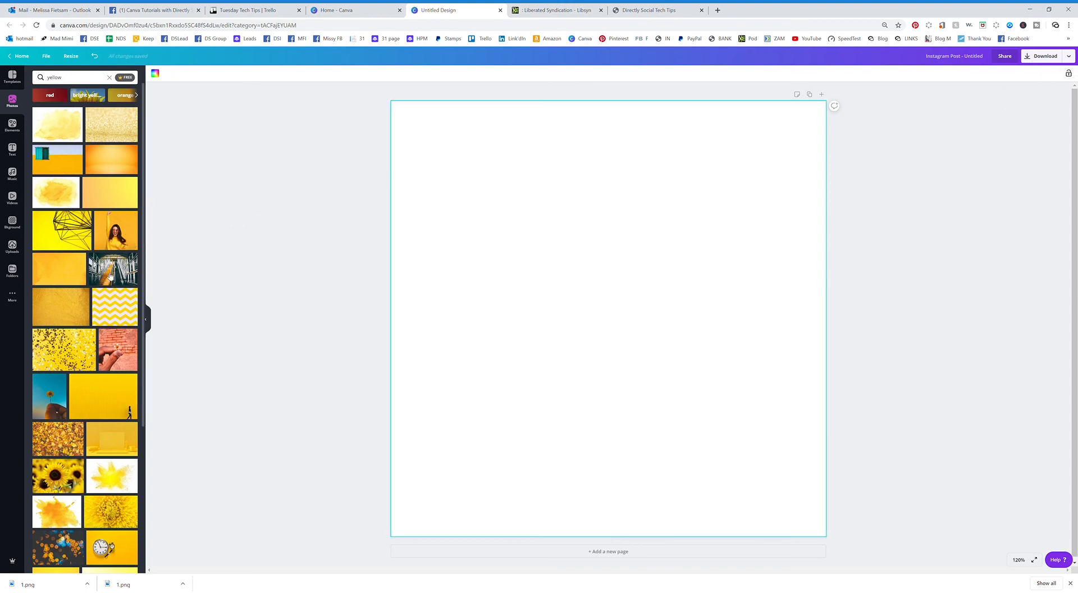
{"action": "mouse_move", "coordinate": [110, 275]}
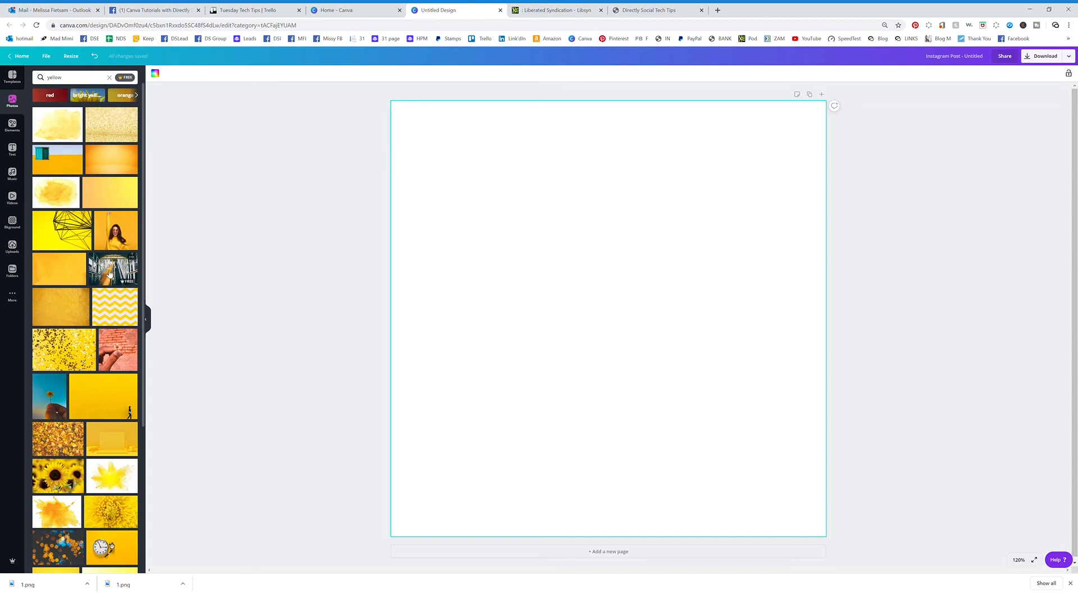
Add the yellow-lit escalator photo and enlarge it to fill the whole page
{"action": "left_click", "coordinate": [113, 269]}
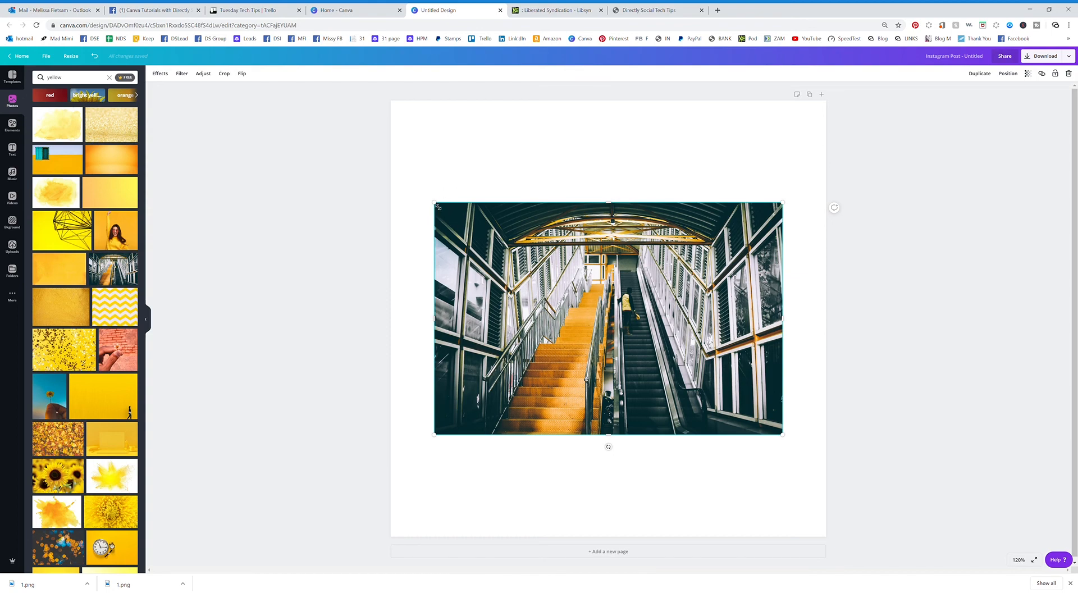
{"action": "left_click_drag", "start_coordinate": [434, 203], "coordinate": [282, 104]}
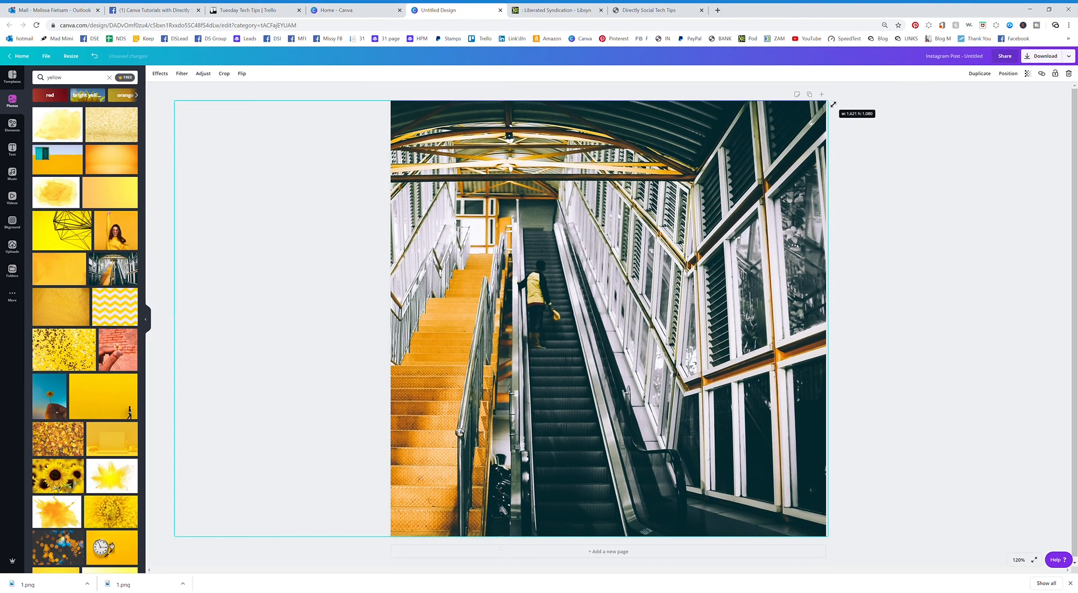
{"action": "left_click", "coordinate": [876, 274]}
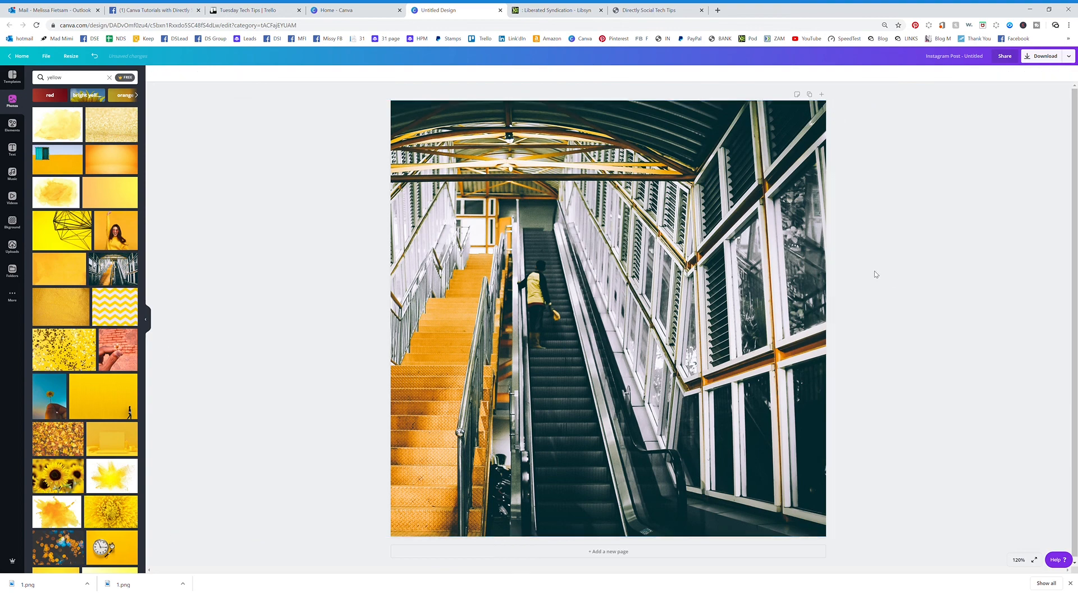